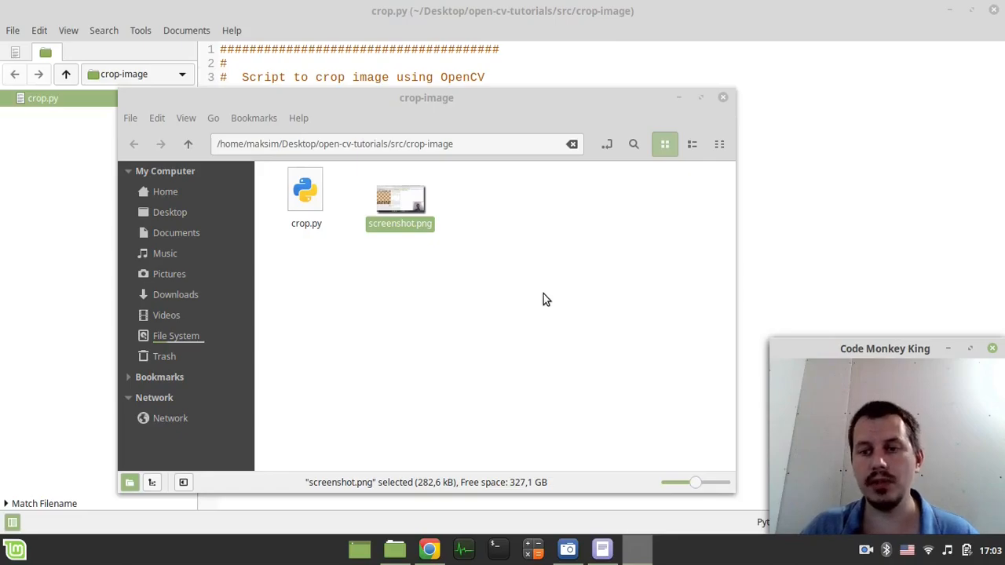
pyautogui.moveTo(547, 274)
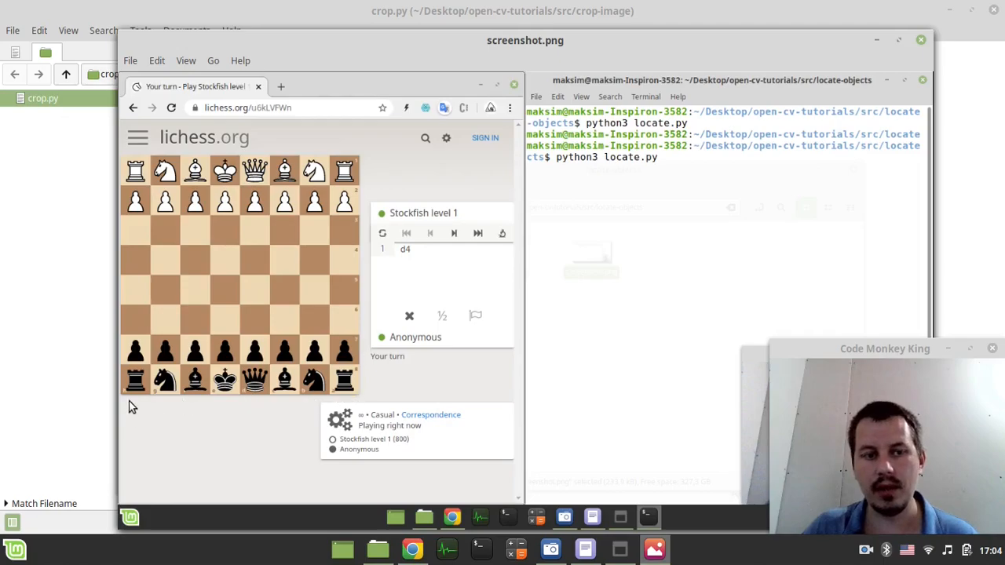
pyautogui.moveTo(292, 185)
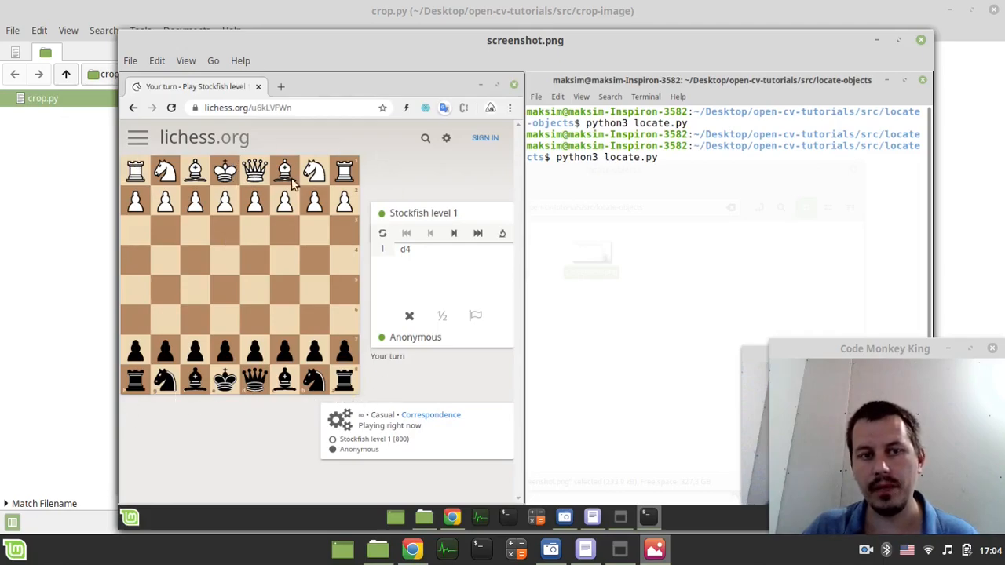
pyautogui.moveTo(284, 226)
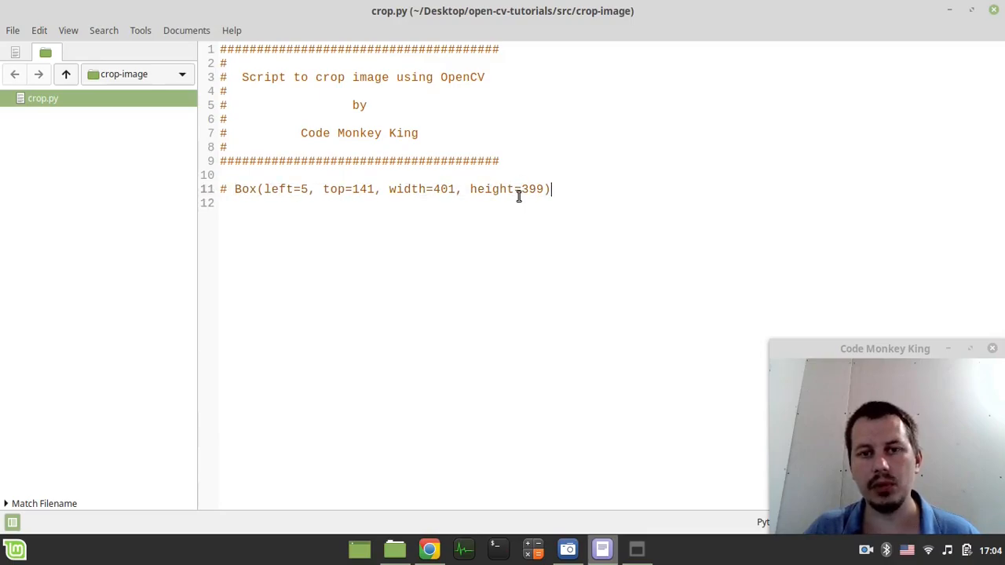
pyautogui.moveTo(321, 201)
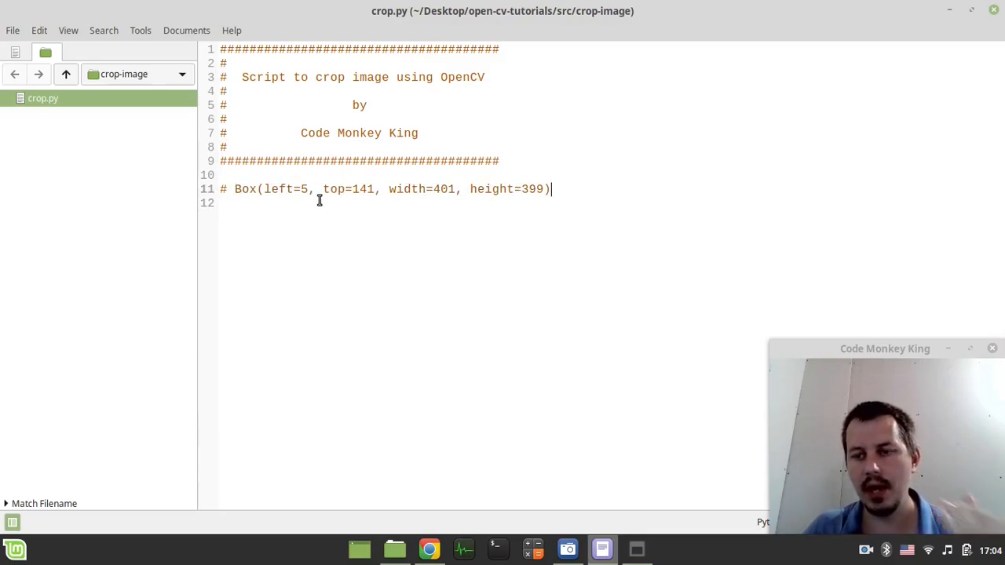
pyautogui.moveTo(625, 237)
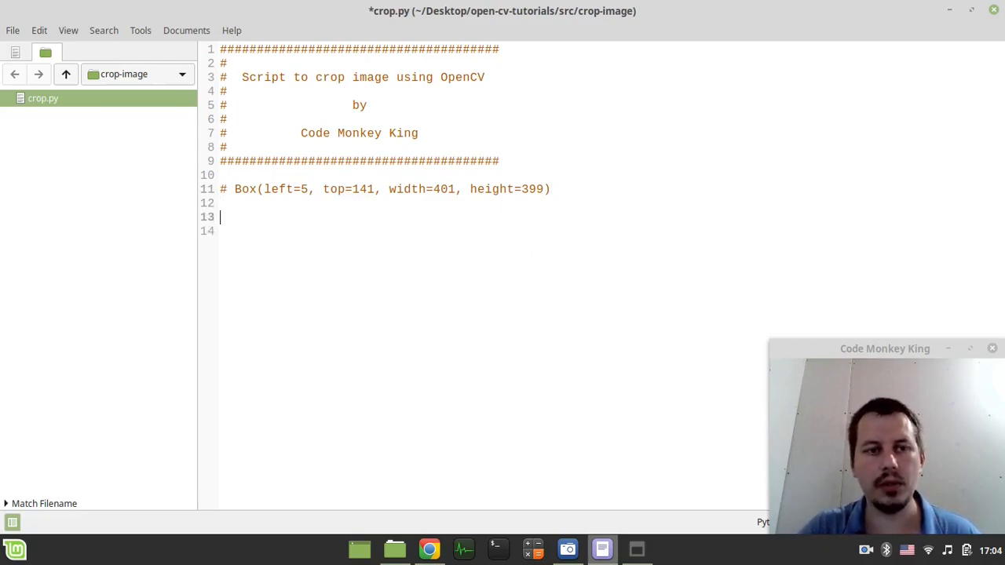
# Add a '# packages' comment followed by 'import cv2'.
pyautogui.write('# packa')
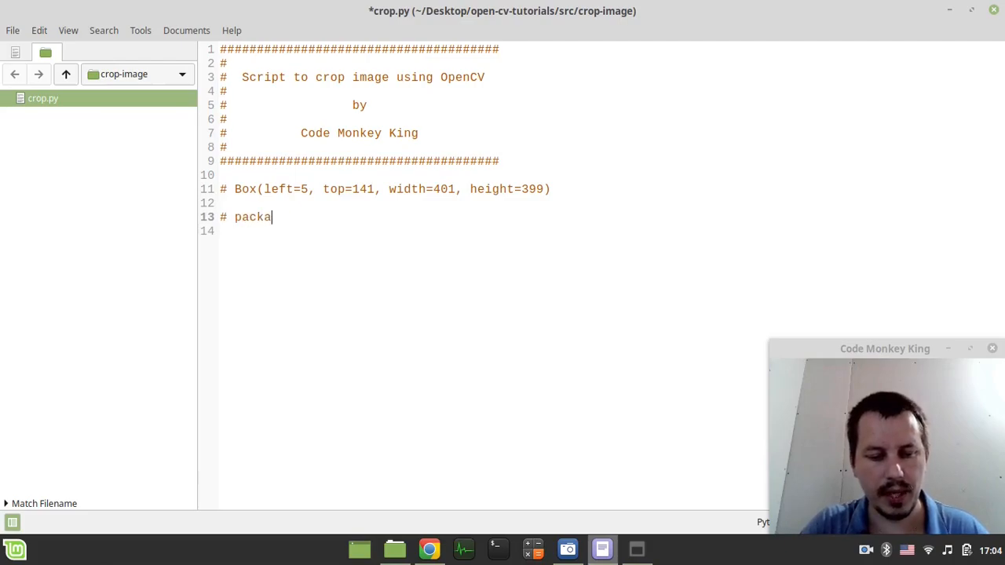
pyautogui.write('ges')
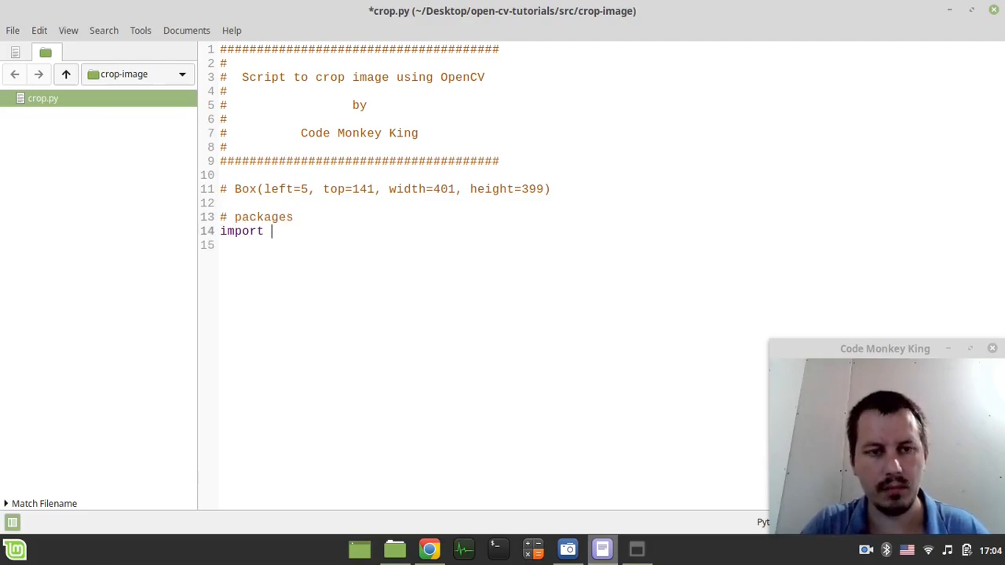
pyautogui.write('cv2')
pyautogui.write('# open')
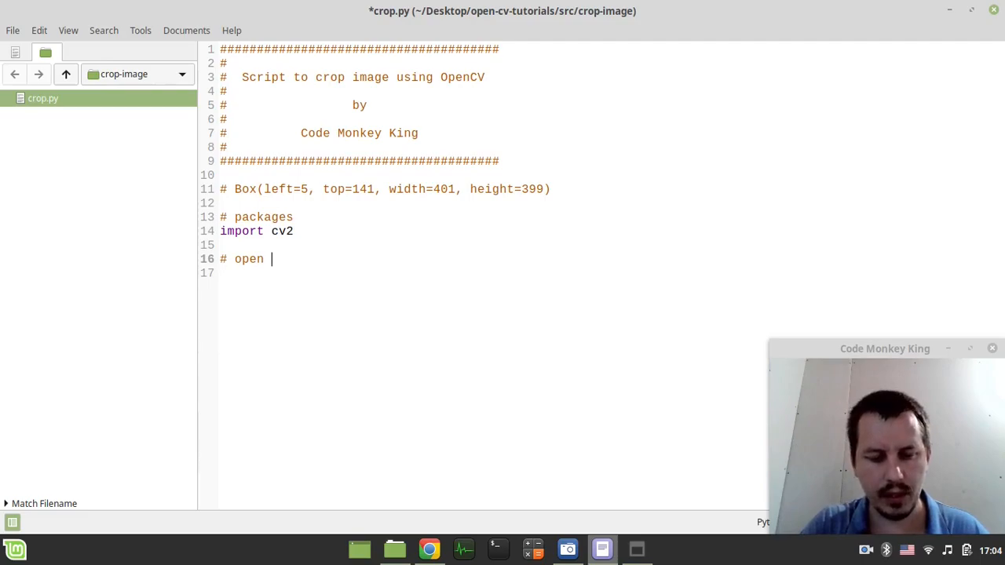
# Under '# open local image file', load screenshot = cv2.imread('screenshot.png').
pyautogui.write('loc')
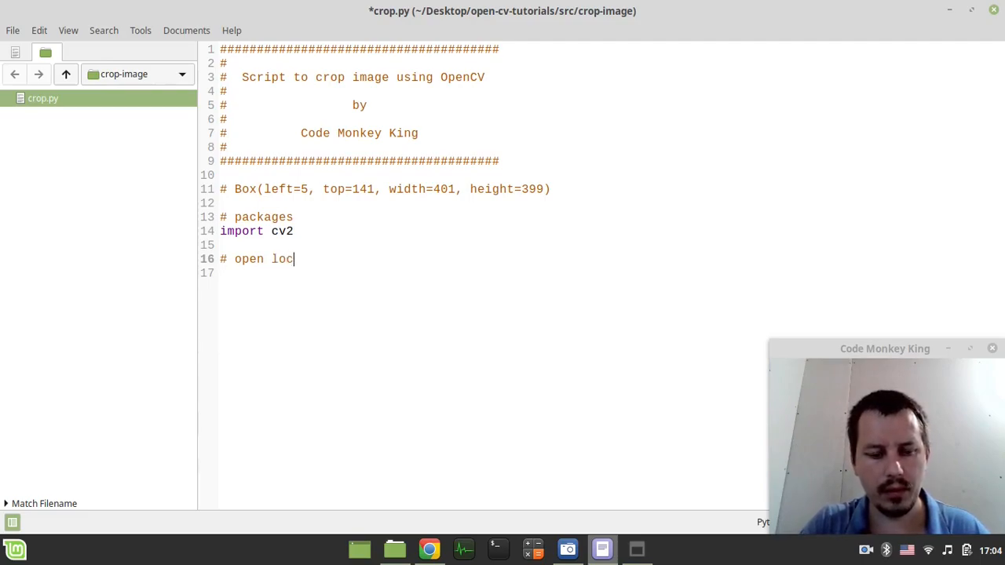
pyautogui.write('al image file')
pyautogui.click(491, 273)
pyautogui.write('sc')
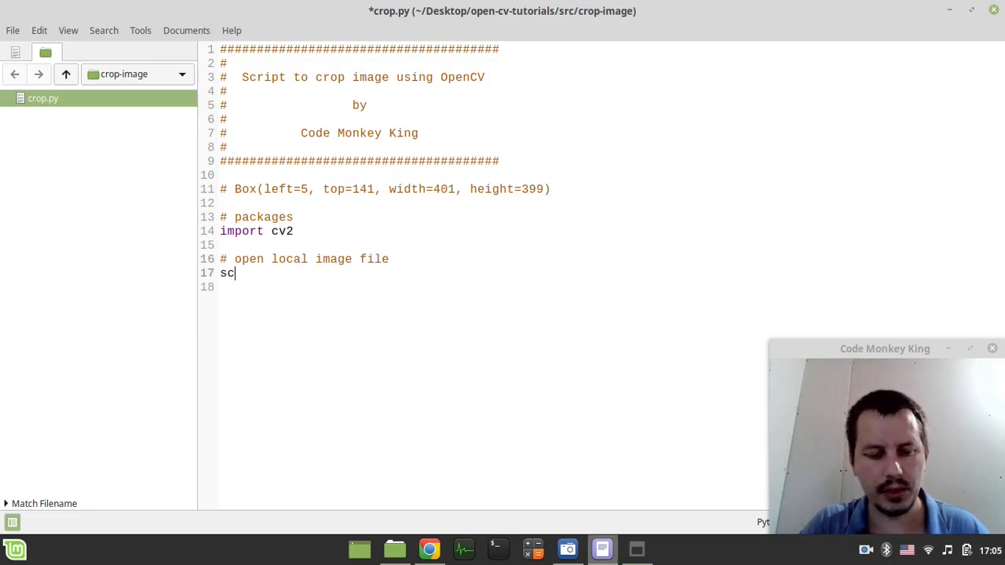
pyautogui.write('reenshot')
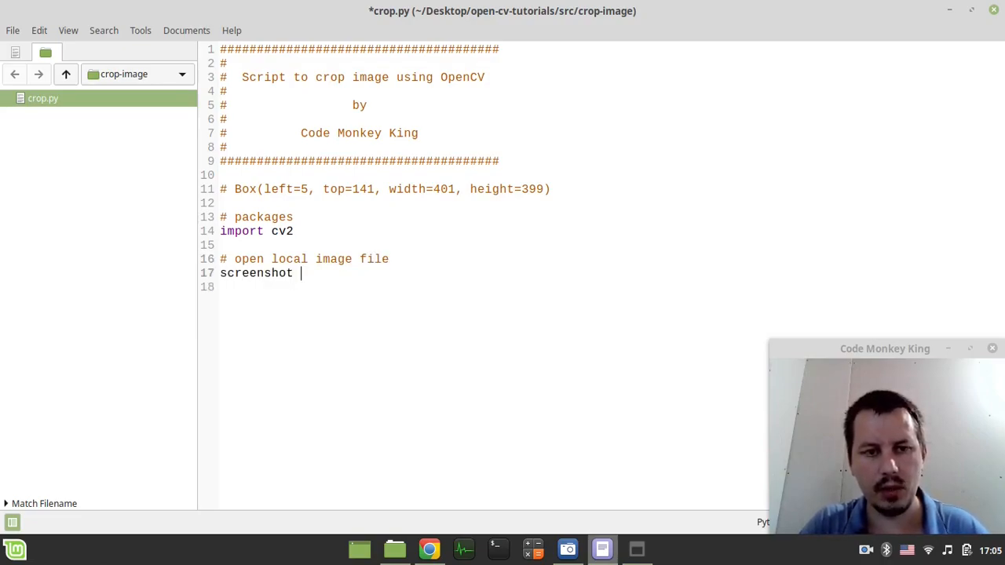
pyautogui.write('= cv2.')
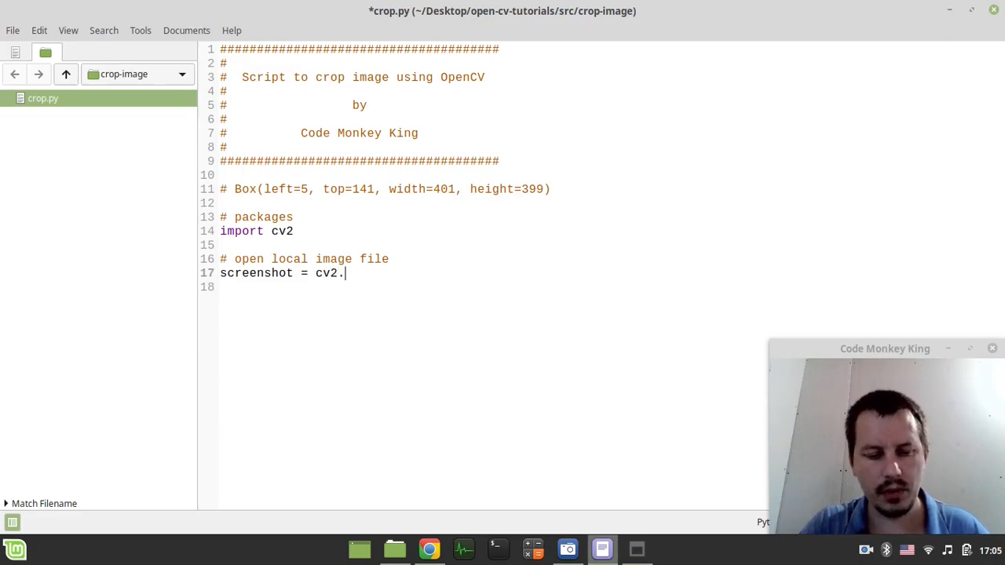
pyautogui.write('imread()')
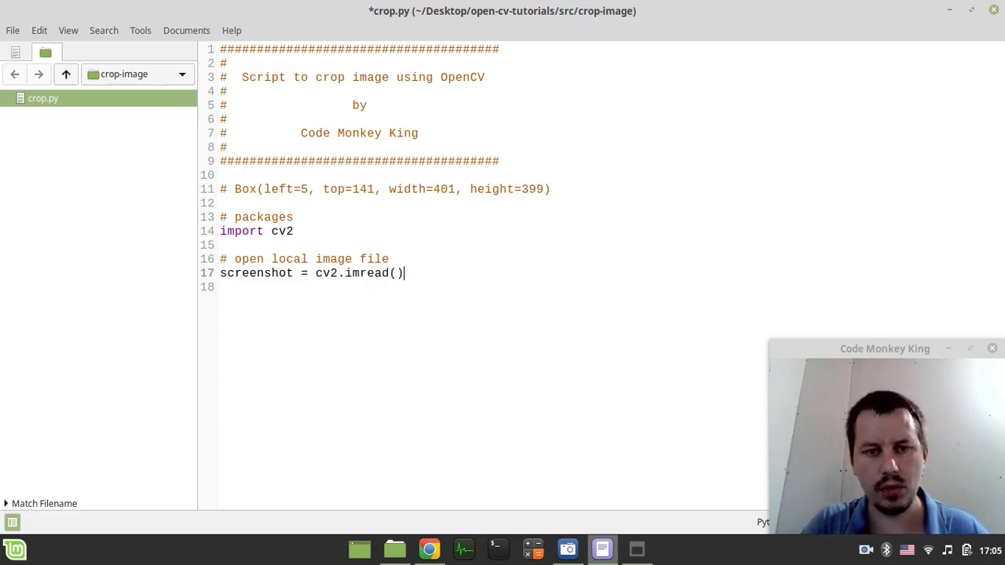
pyautogui.write("'scre")
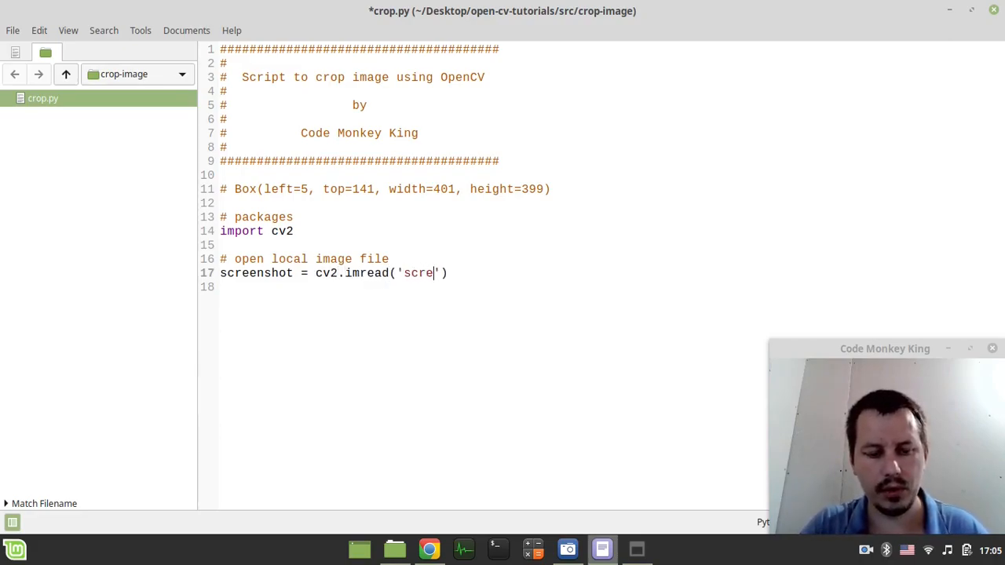
pyautogui.write('enshot.png')
pyautogui.write('#')
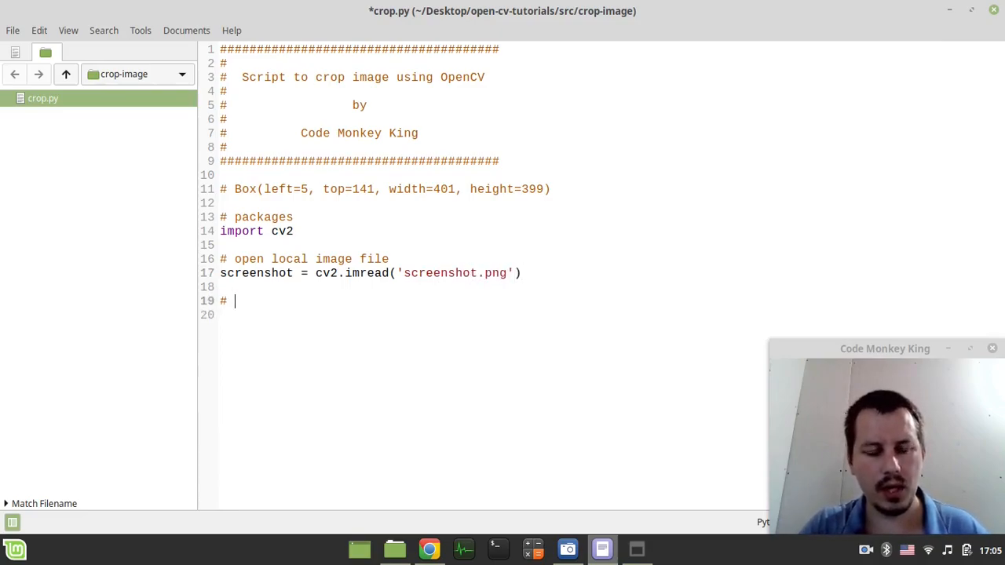
# Under '# display image', show the image with cv2.imshow('Screenshot', screenshot).
pyautogui.write('display')
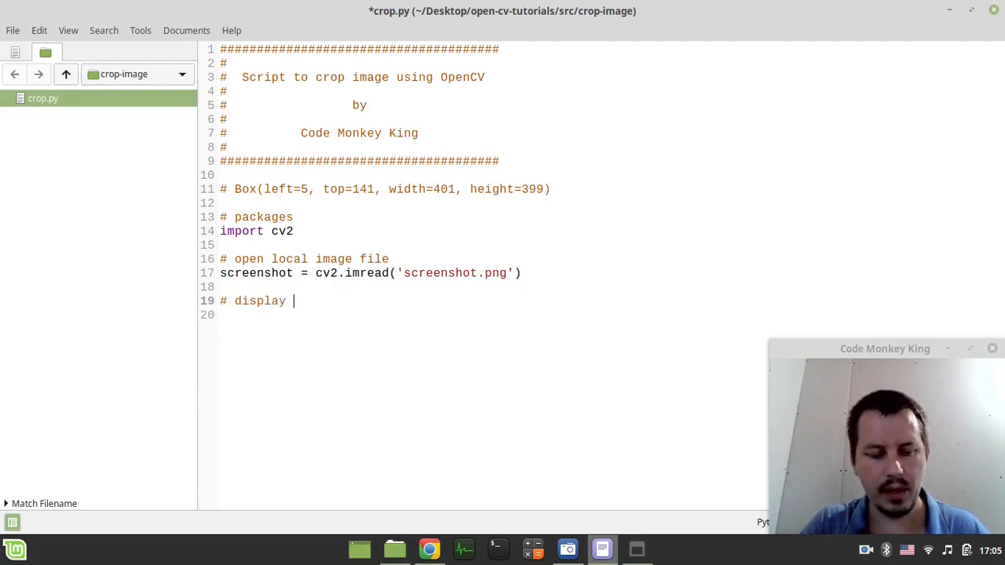
pyautogui.write('ima')
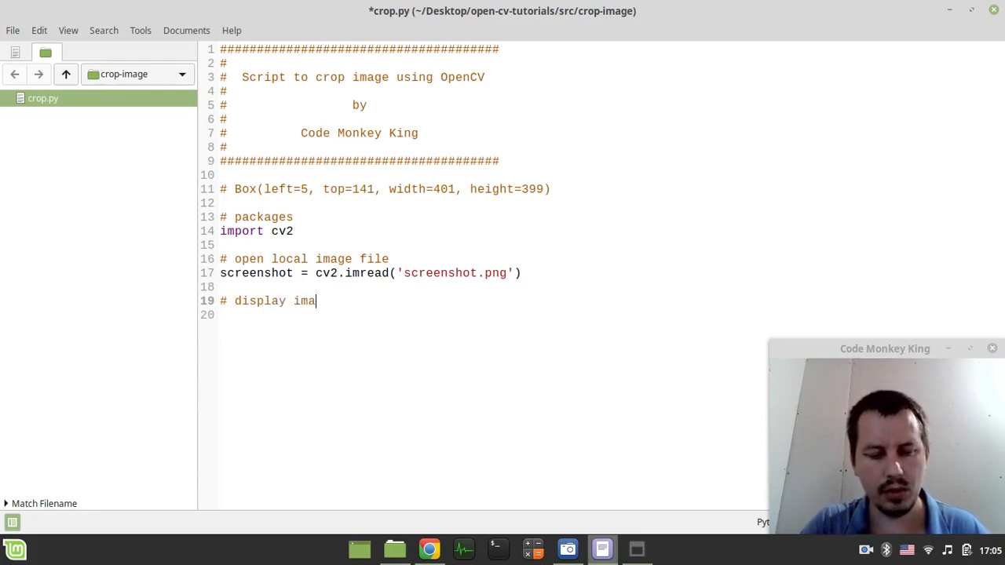
pyautogui.write('ge')
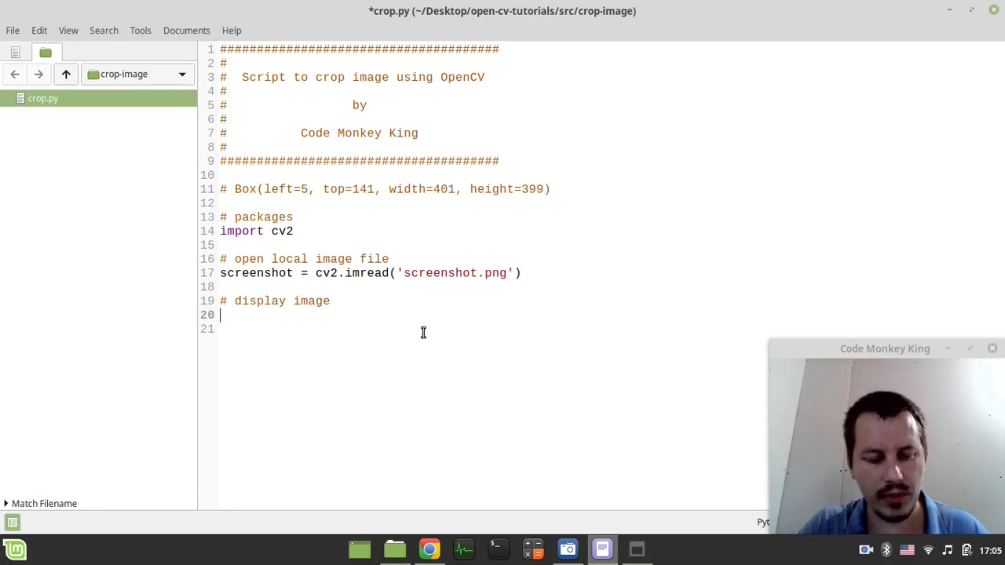
pyautogui.write('cv2.ims')
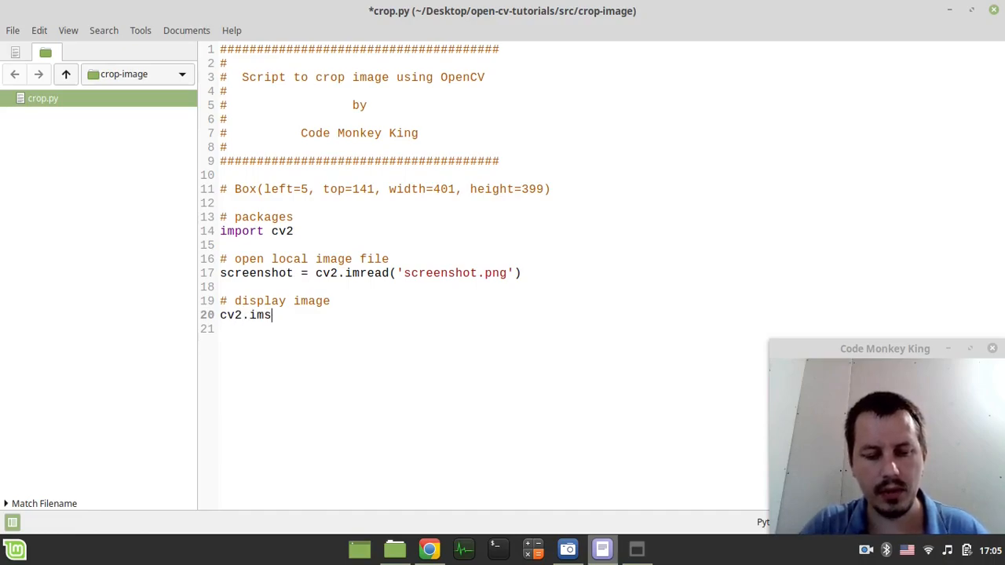
pyautogui.write("how('')")
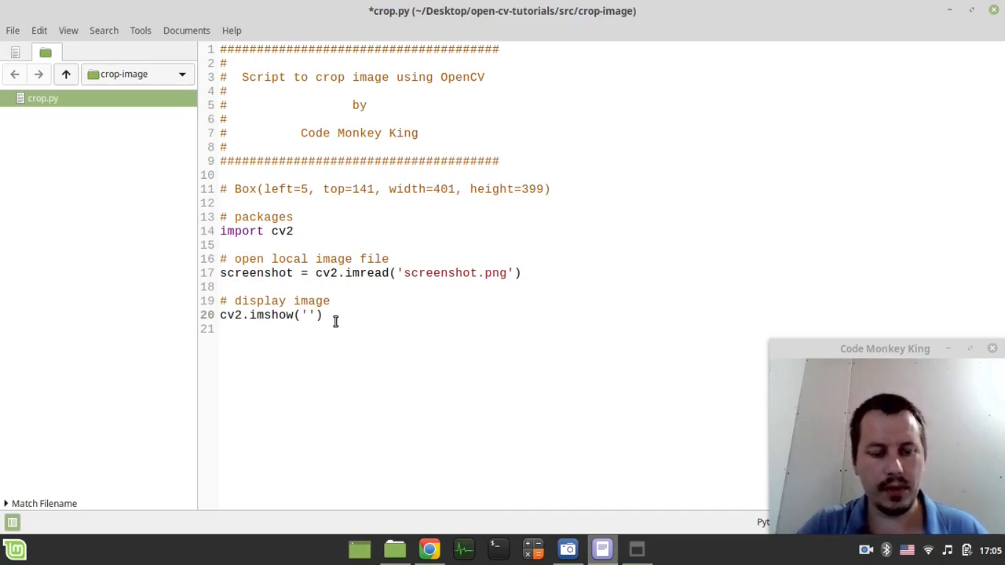
pyautogui.write('Screensh')
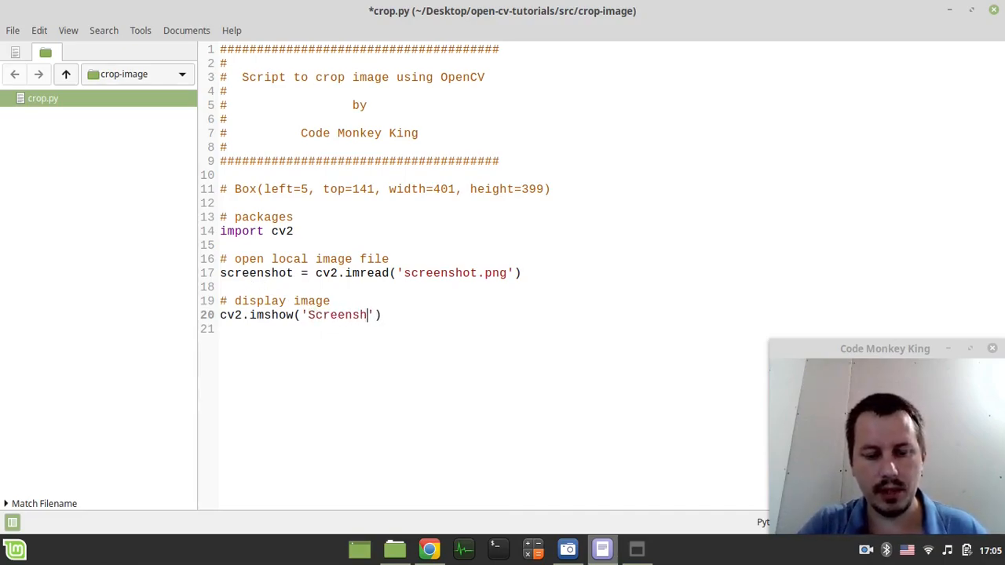
pyautogui.write('ot')
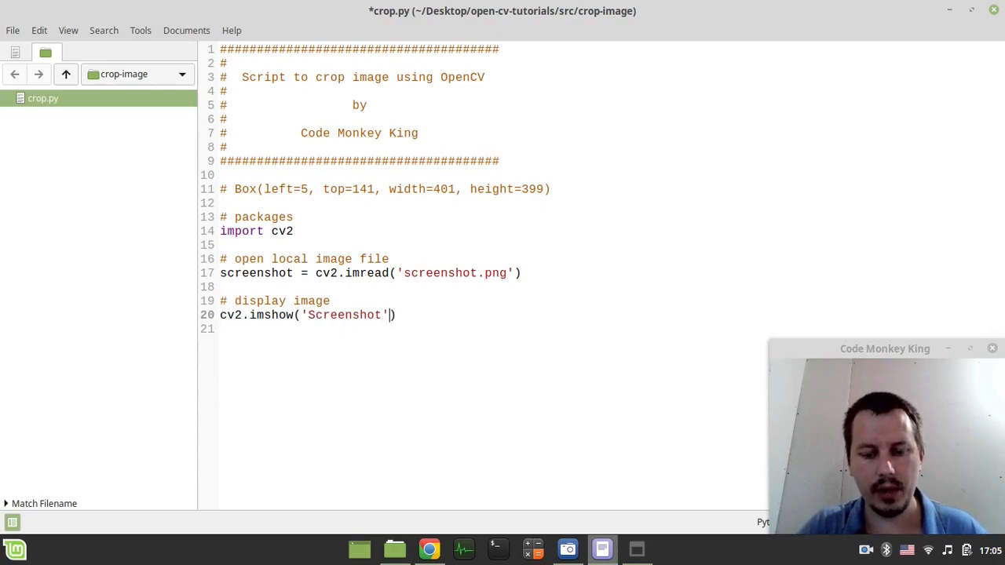
pyautogui.write(', screen')
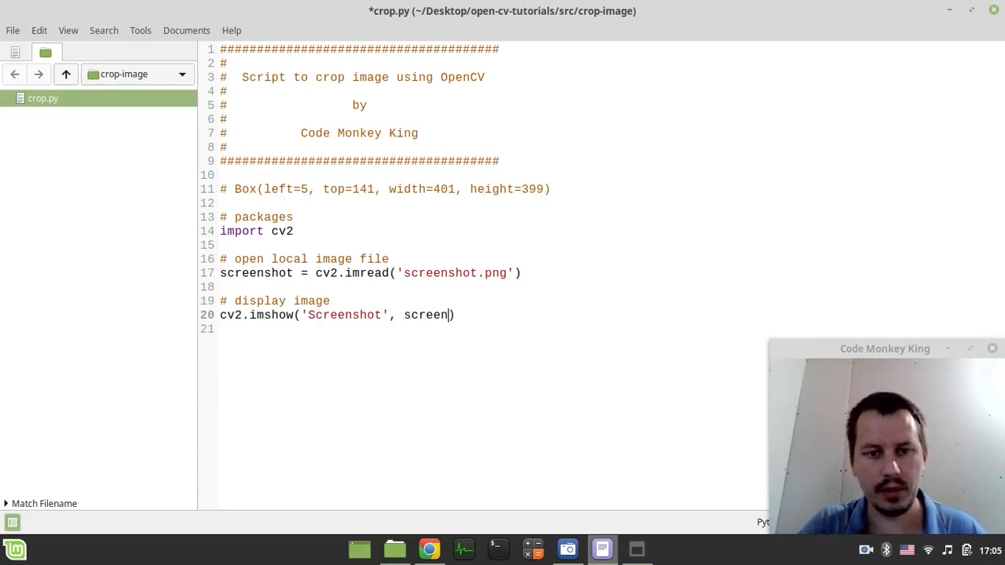
pyautogui.write('shot)')
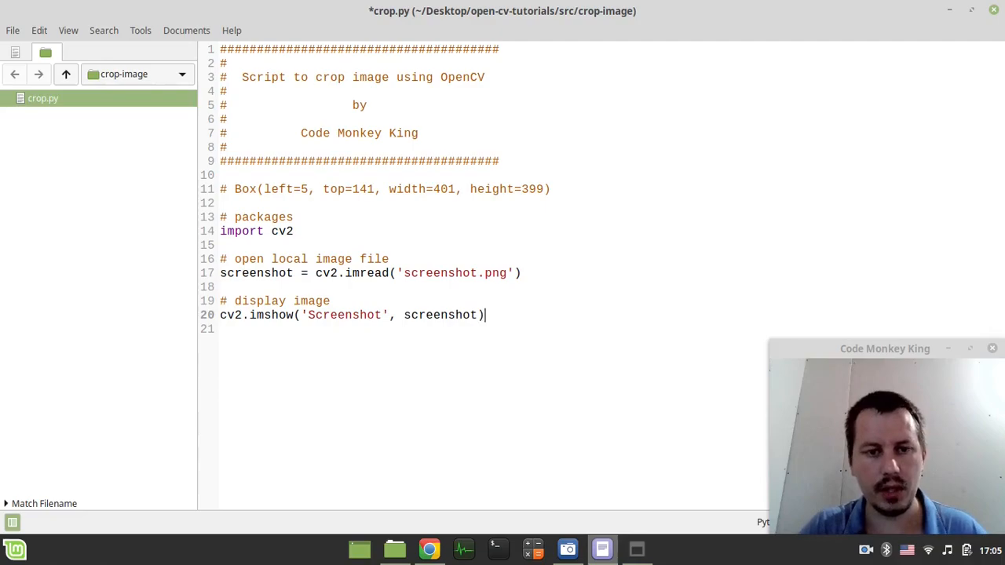
# Add '# escape condition' with cv2.waitKey(0) and '# clean up windows' with cv2.destroyAllWindows().
pyautogui.write('# escape condition')
pyautogui.write('cv')
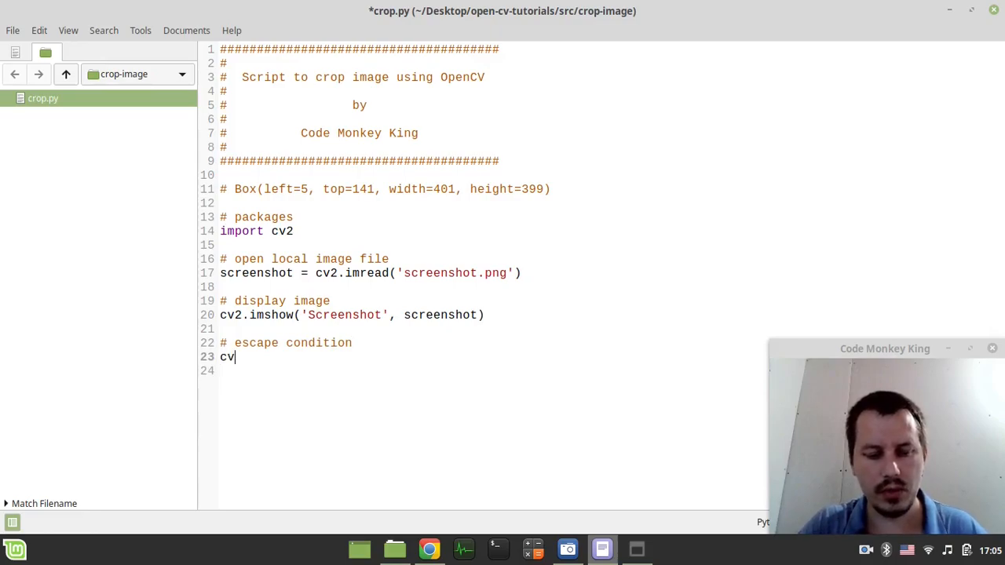
pyautogui.write('.waitKe')
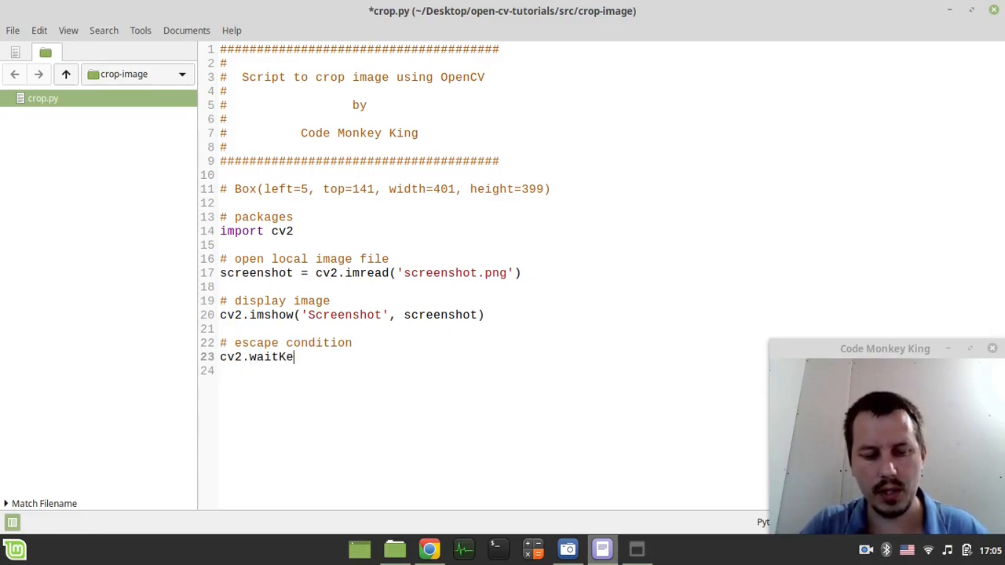
pyautogui.write('y(0)')
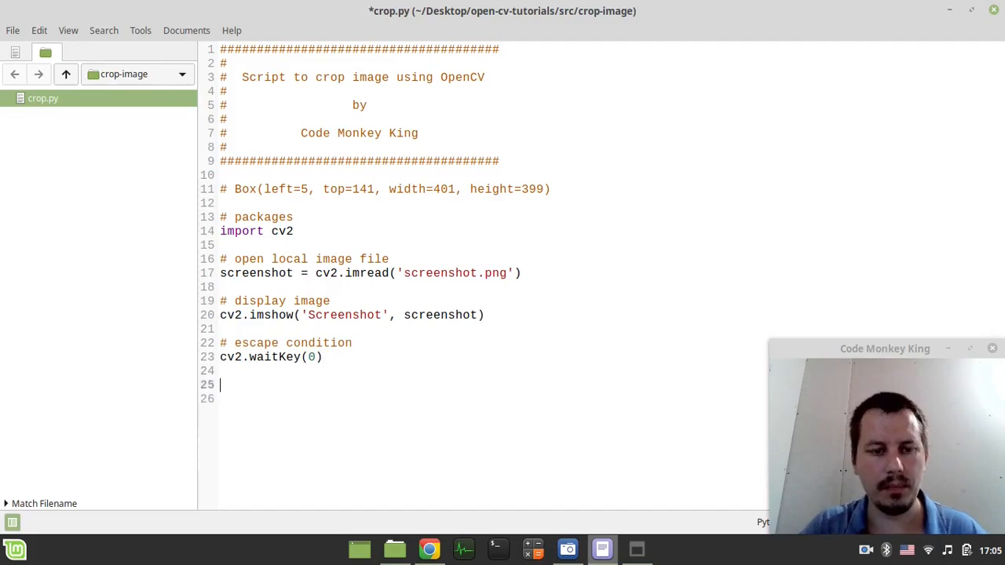
pyautogui.write('# clean up windows')
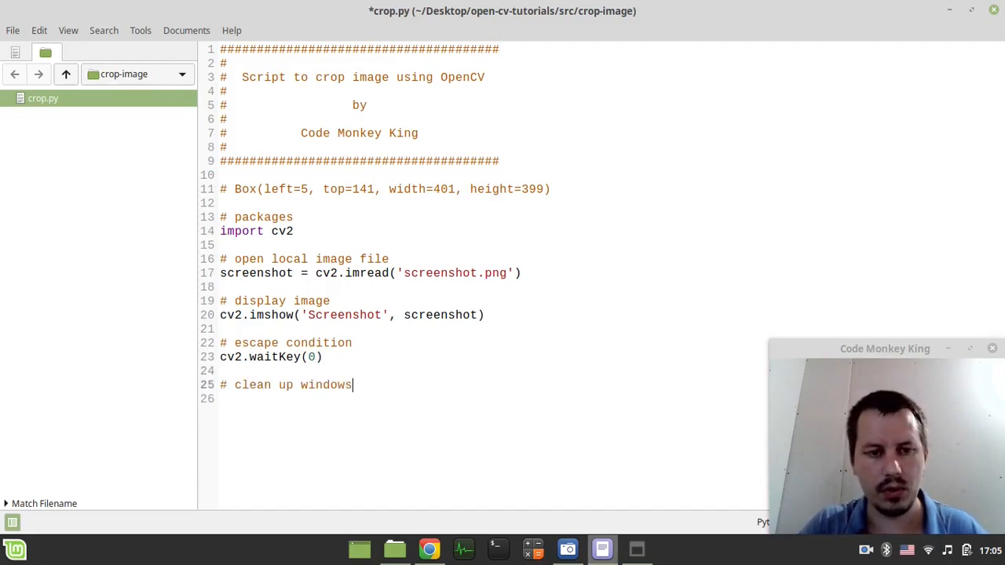
pyautogui.write('cv2.d')
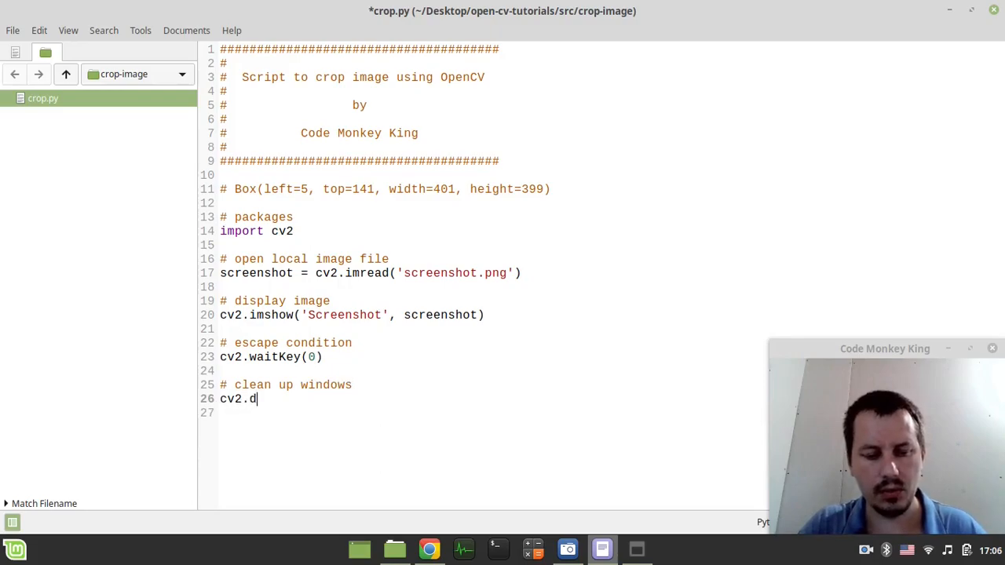
pyautogui.write('estroyA')
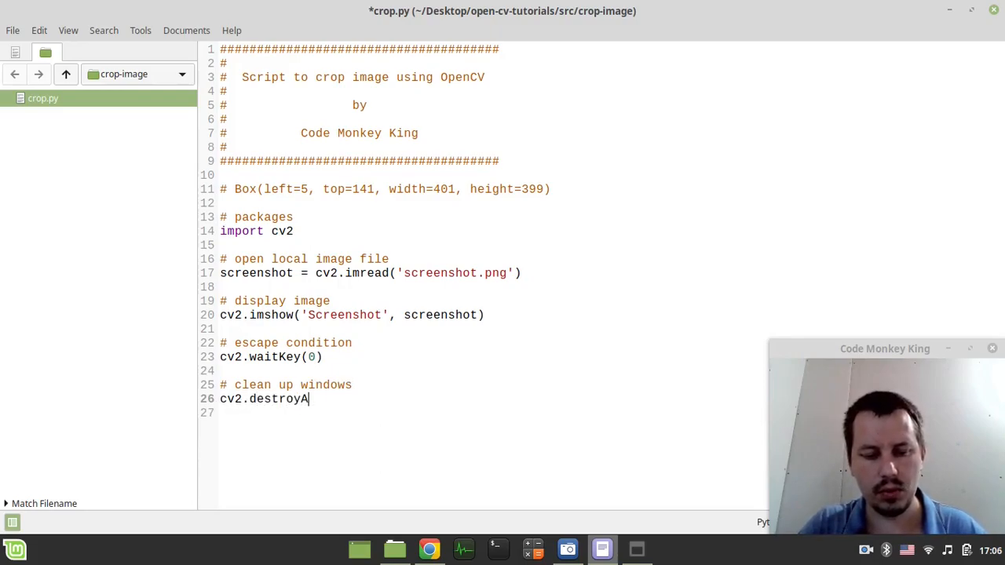
pyautogui.write('llWindows()')
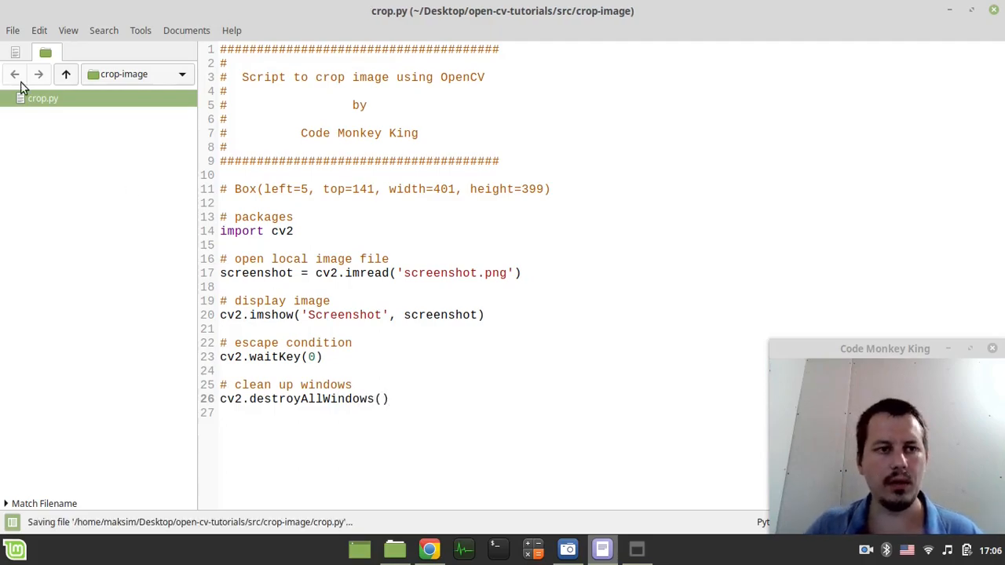
# Open a terminal in crop.py's folder and enter python3 crop.py.
pyautogui.rightClick(42, 97)
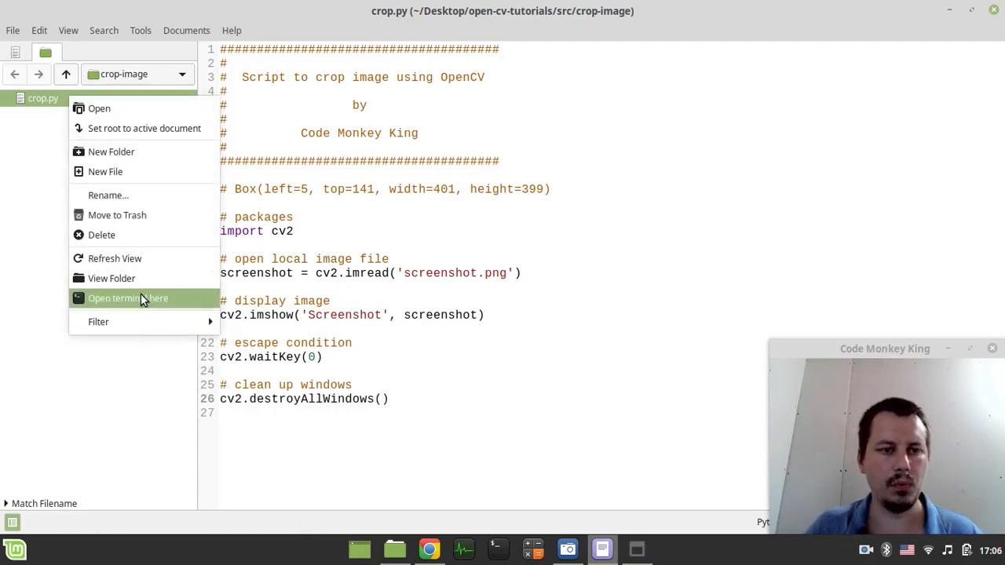
pyautogui.click(129, 298)
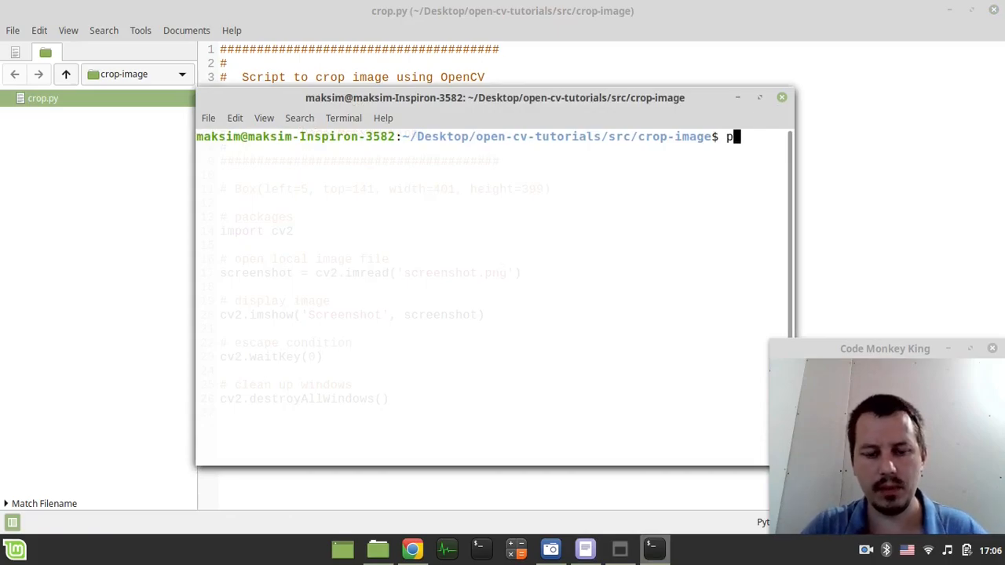
pyautogui.write('ython3 cr')
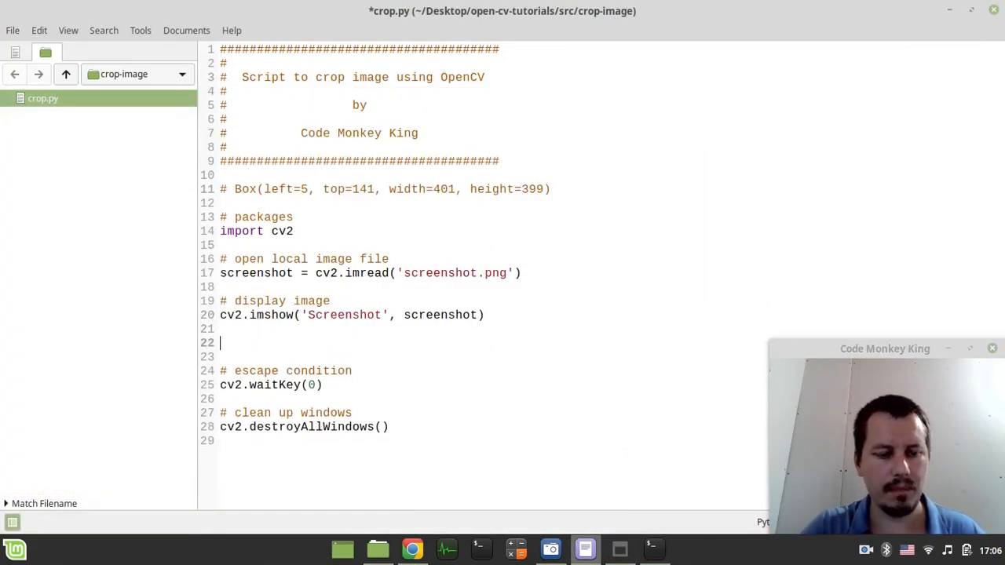
# Add '# crop image' and start crop_image = screenshot[...] with slice brackets.
pyautogui.write('# crop image')
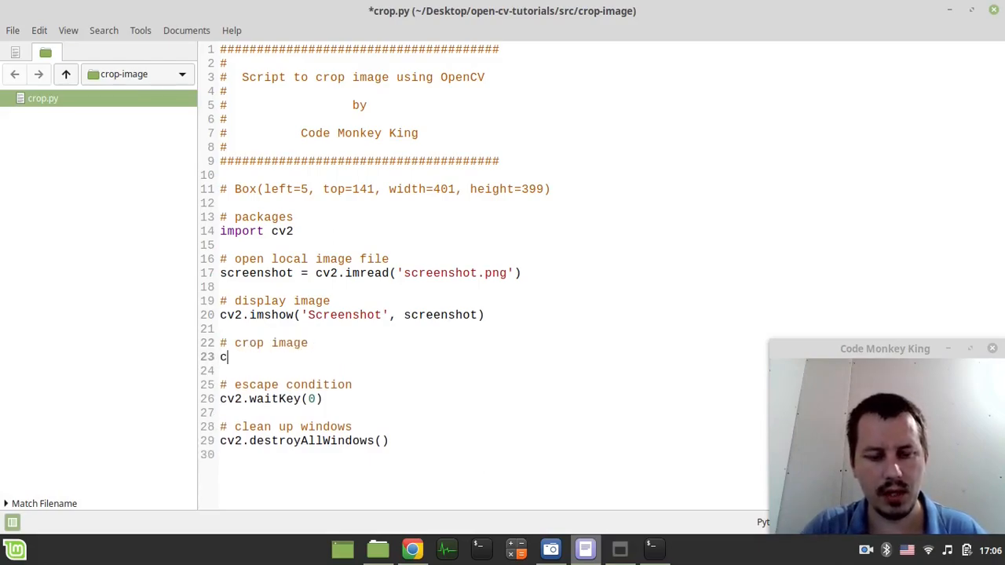
pyautogui.write('rop')
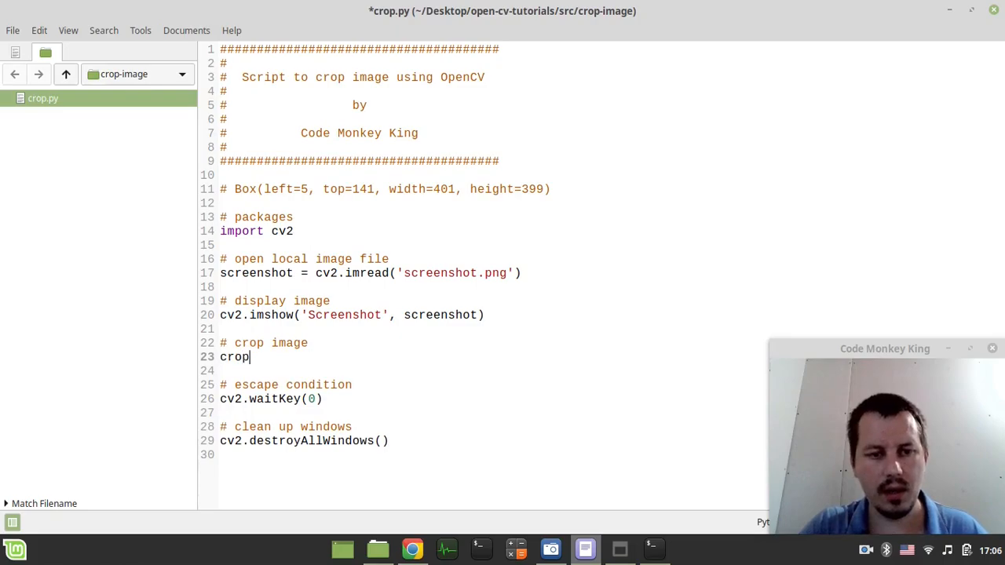
pyautogui.write('_image')
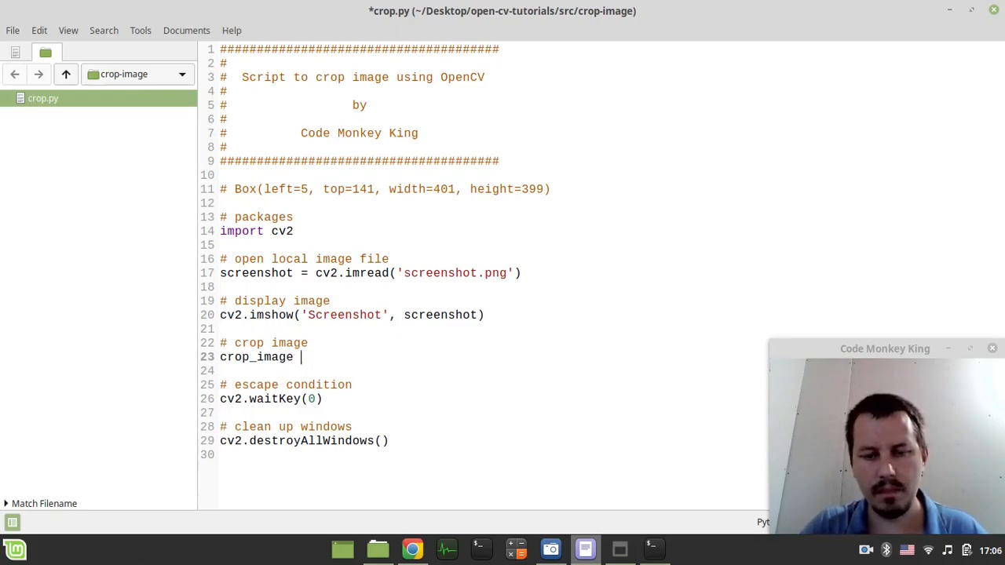
pyautogui.write('= screenshot(')
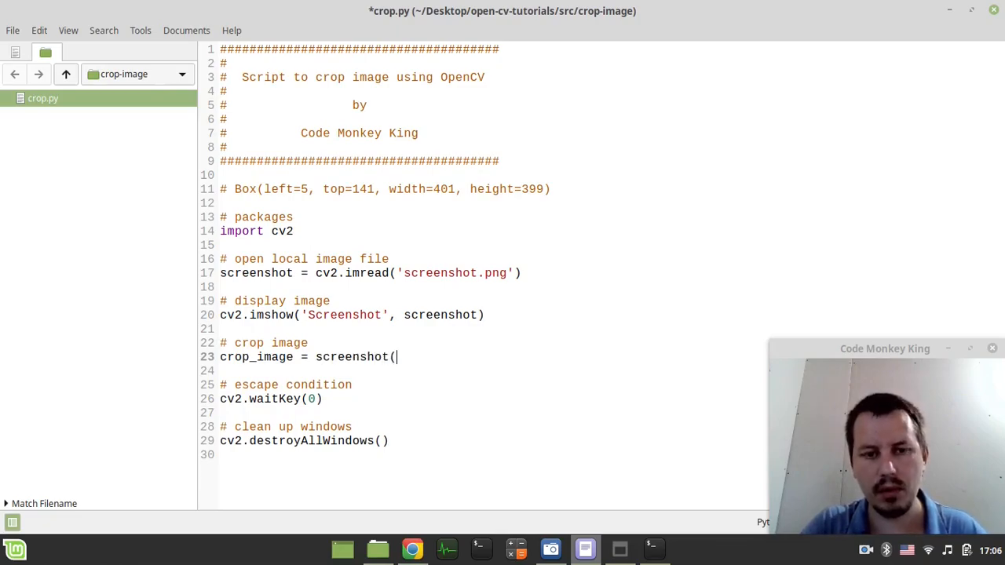
pyautogui.write('[]')
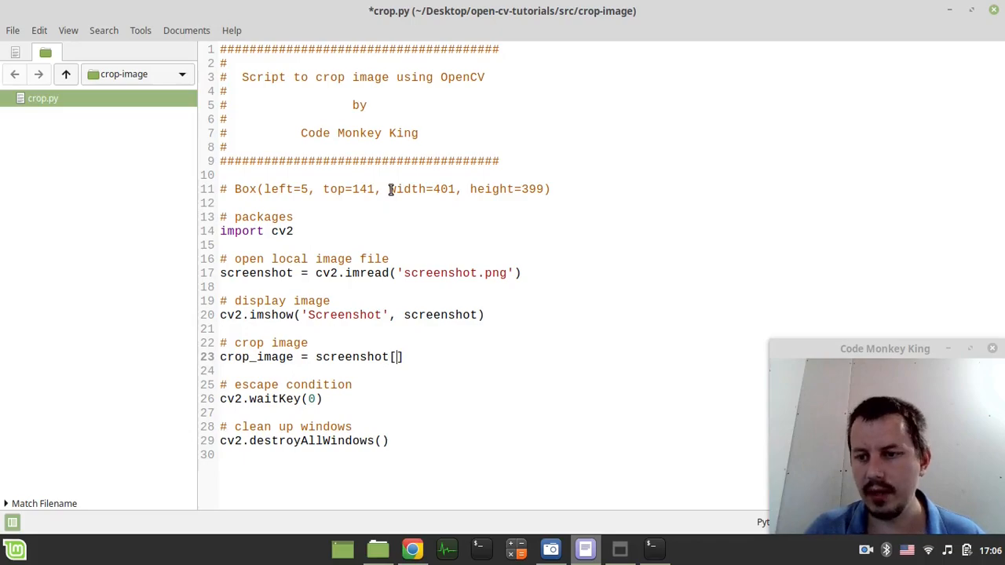
pyautogui.moveTo(408, 197)
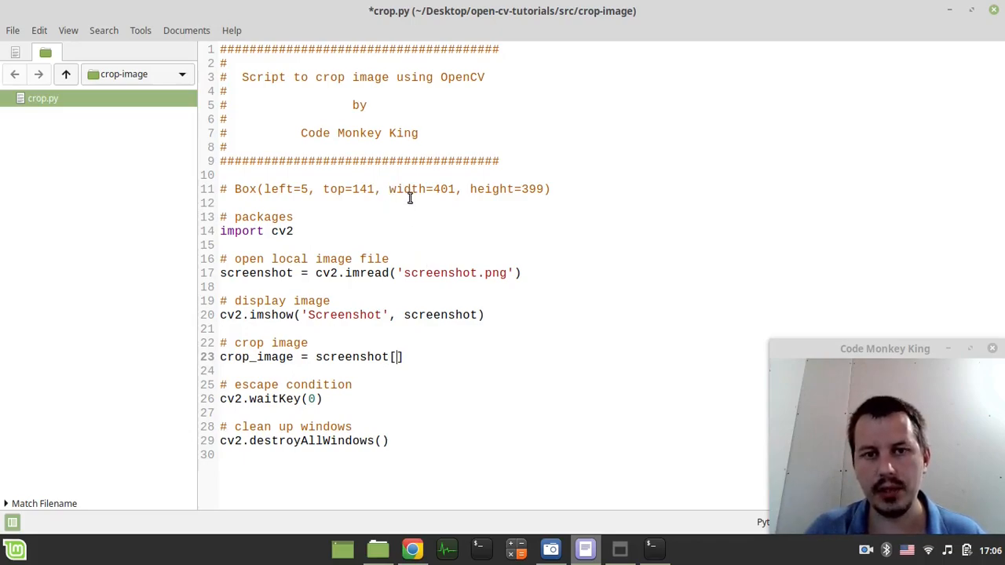
pyautogui.moveTo(449, 314)
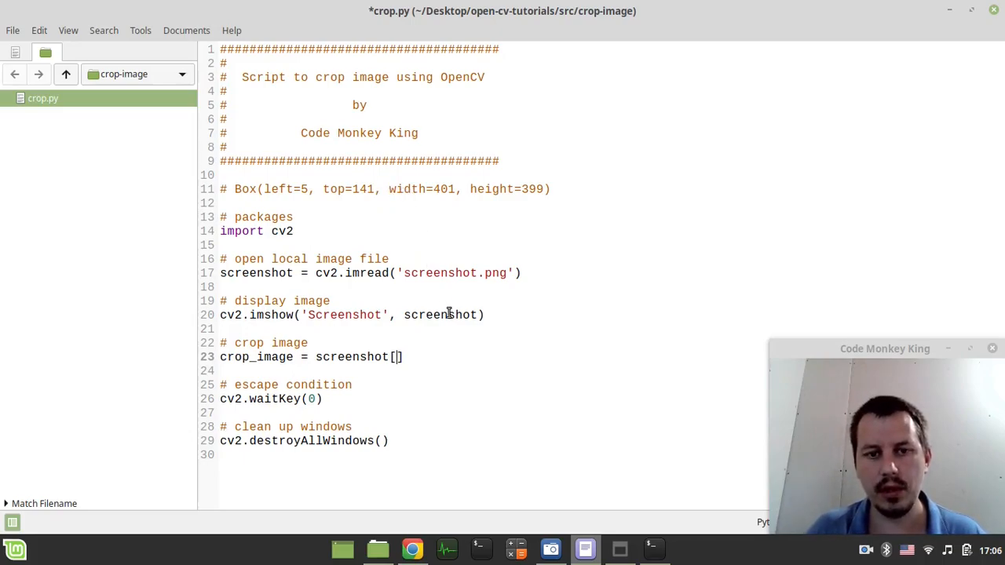
pyautogui.write('401')
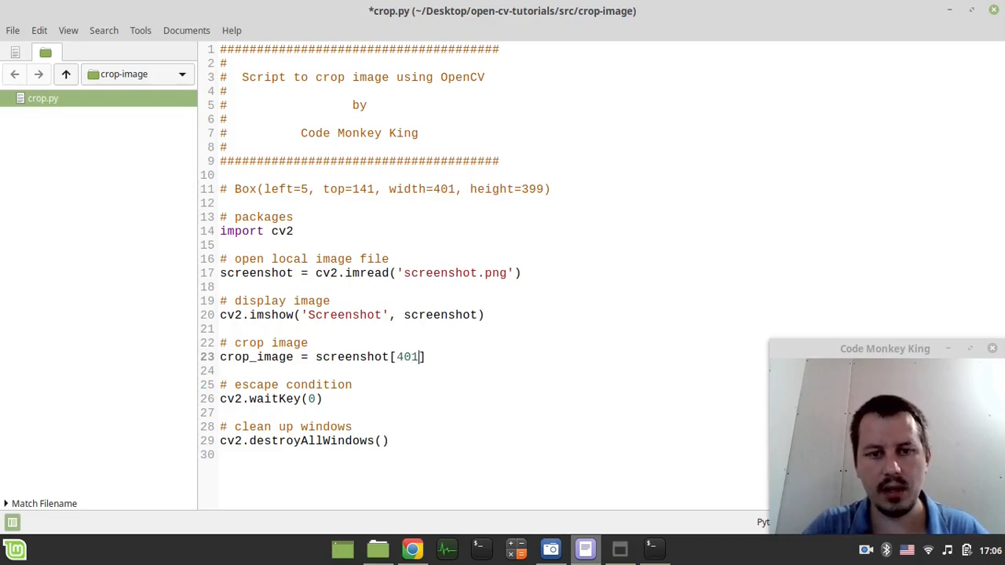
pyautogui.write(':')
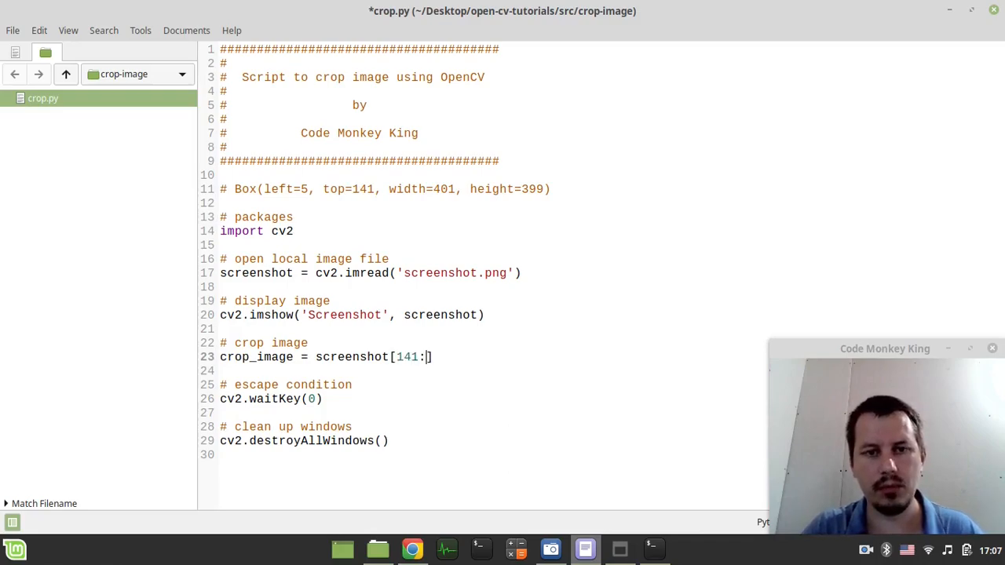
# Fill the slice as [141:141 + 399, 5: 5 + 401], replacing 'width' with 401.
pyautogui.write('" "')
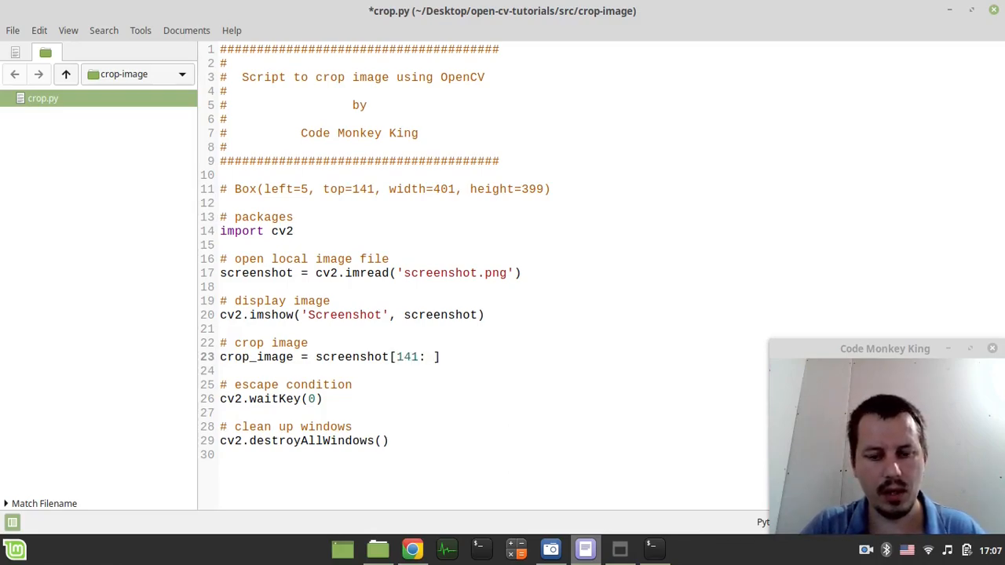
pyautogui.write('141 +')
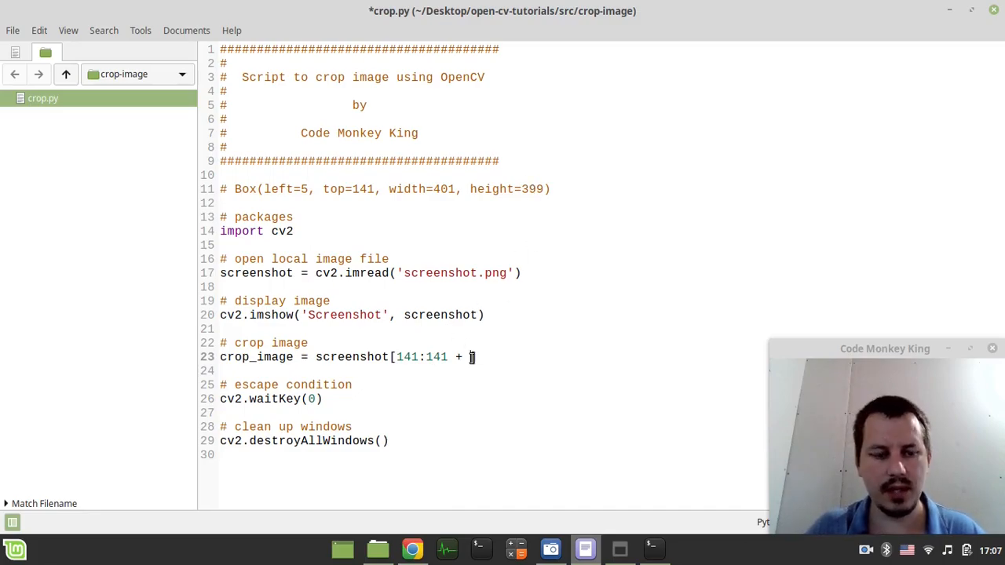
pyautogui.write('3')
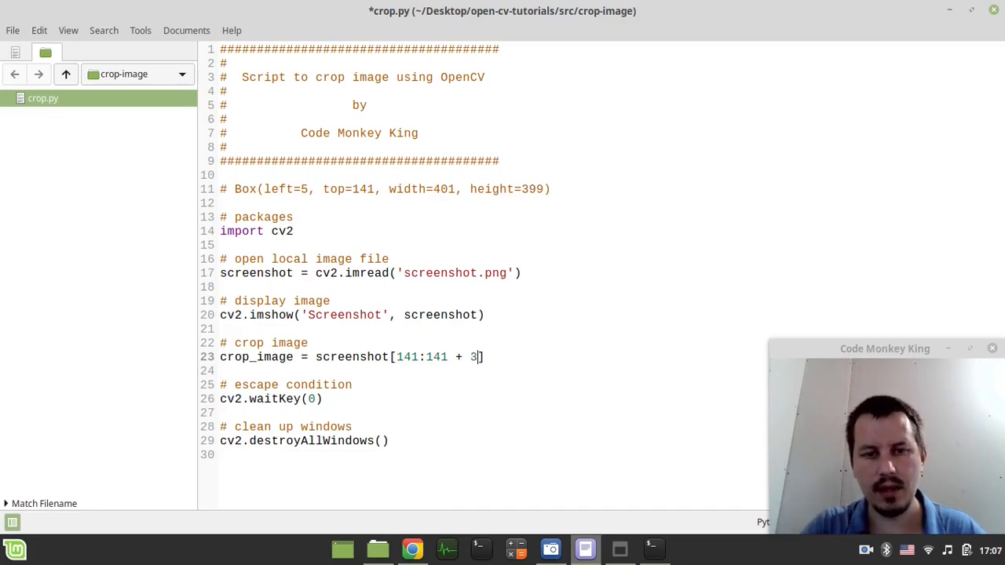
pyautogui.write('99,')
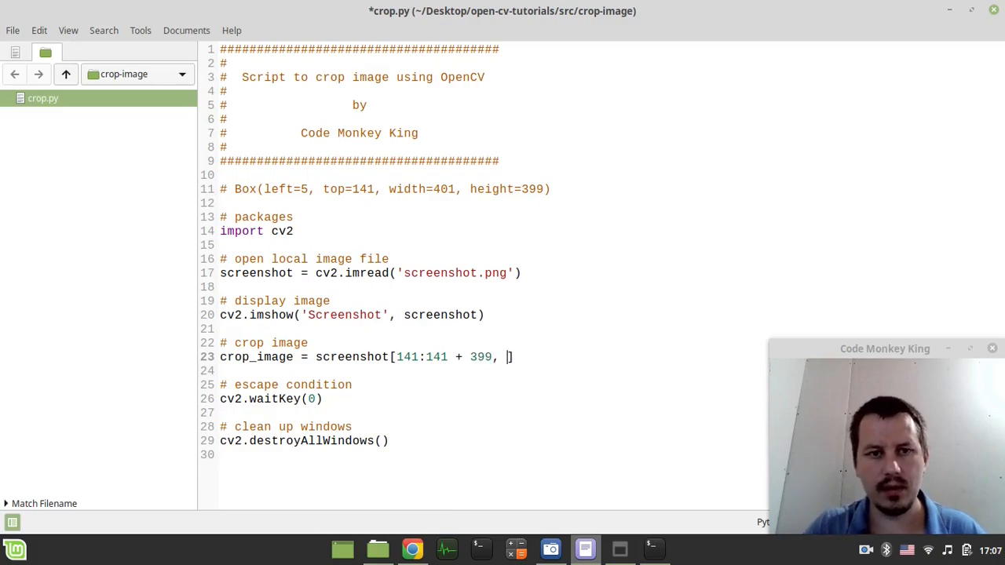
pyautogui.write('5')
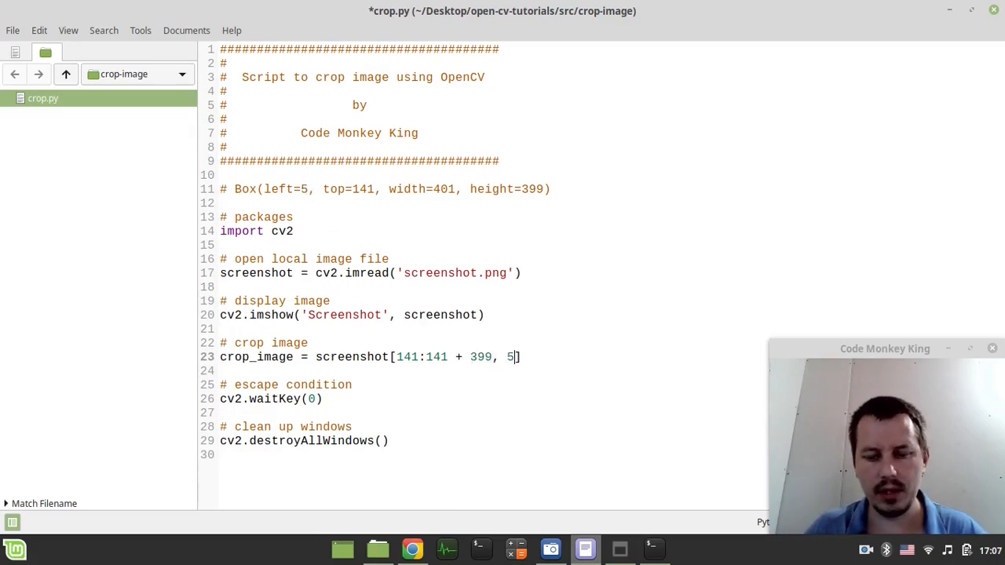
pyautogui.write(': 5 +')
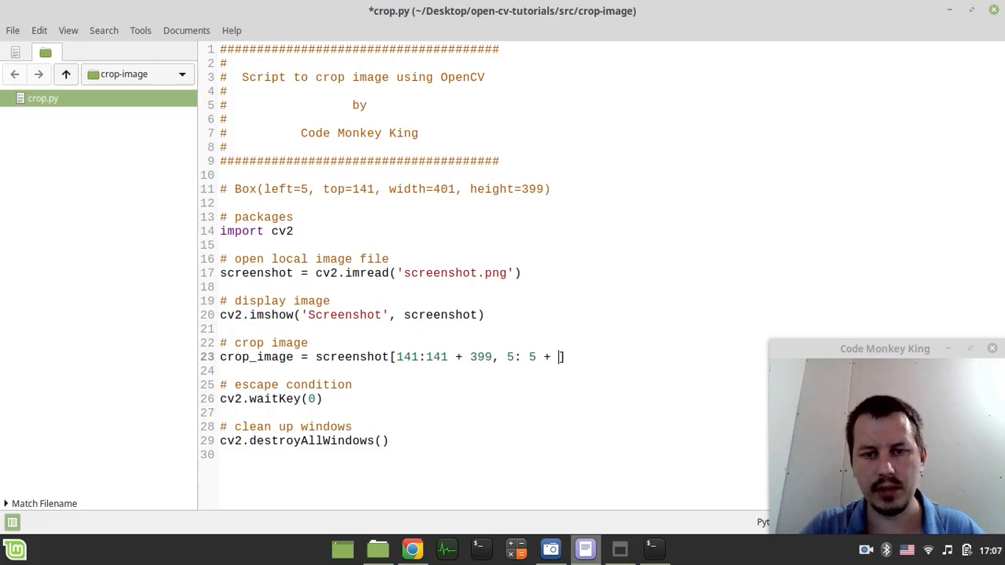
pyautogui.write('width')
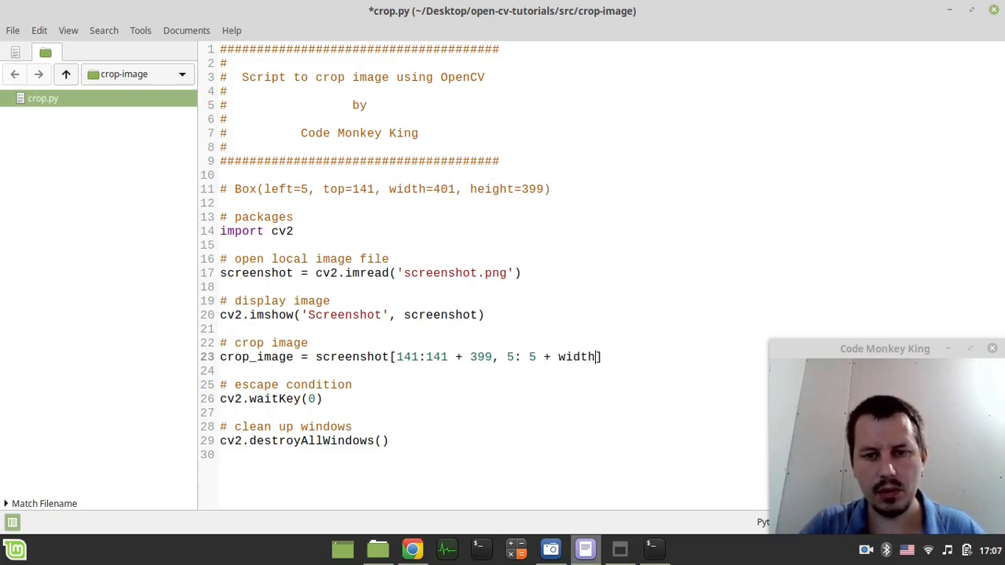
pyautogui.press('BackSpace')
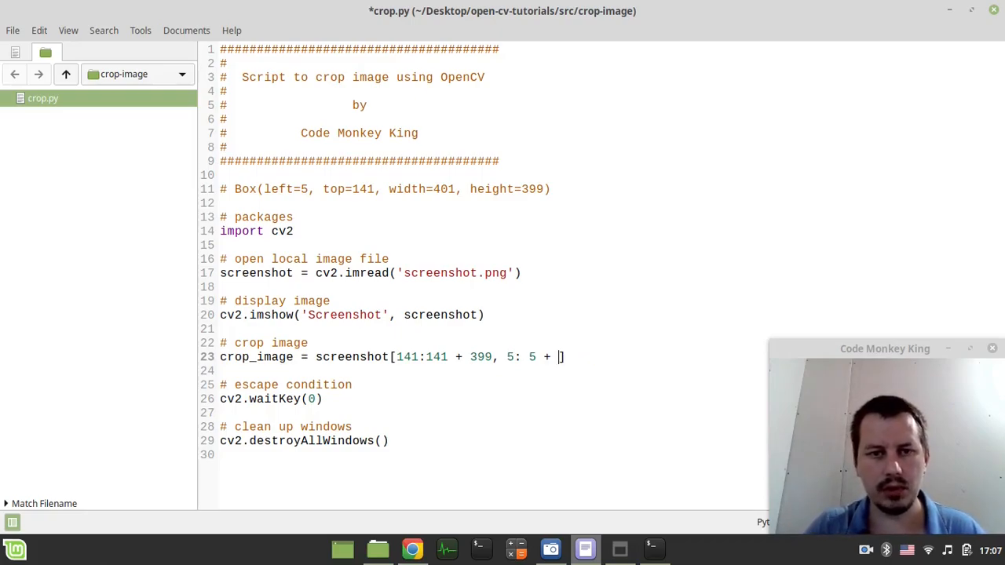
pyautogui.write('4')
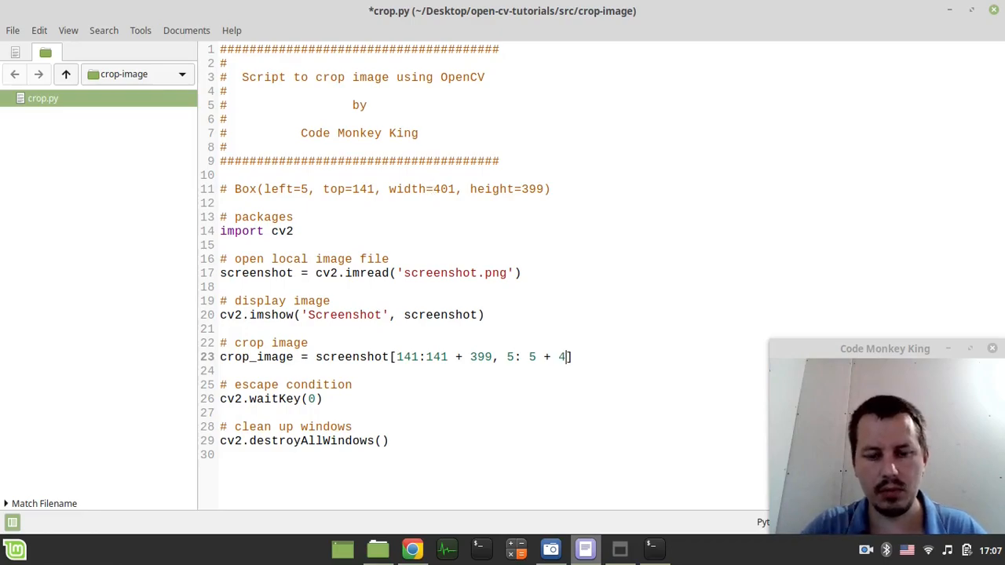
pyautogui.write('01')
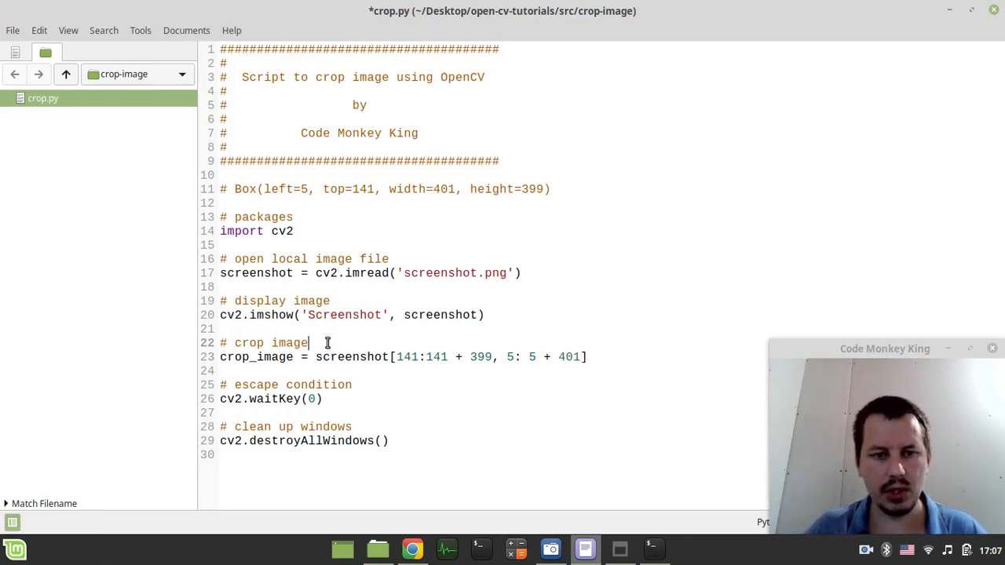
# Document the slice as [y: y + height, x: x + width] and pass crop_image to imshow.
pyautogui.write('[]')
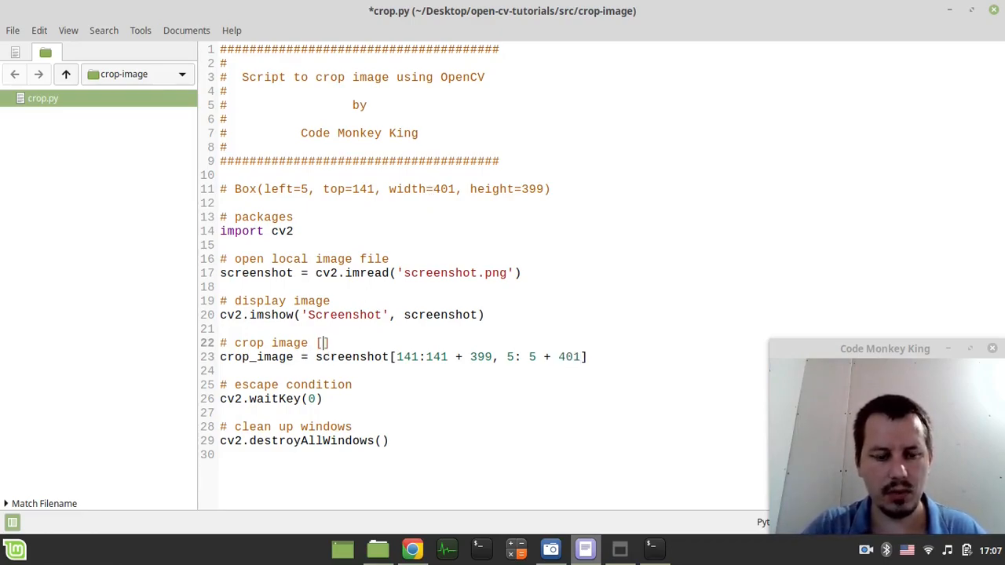
pyautogui.write('y:')
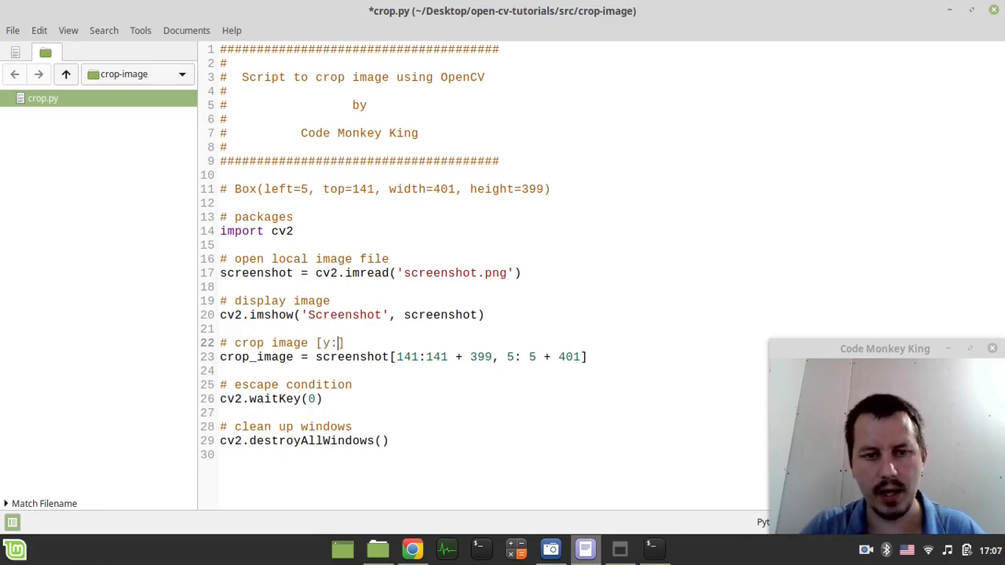
pyautogui.write('y + height,')
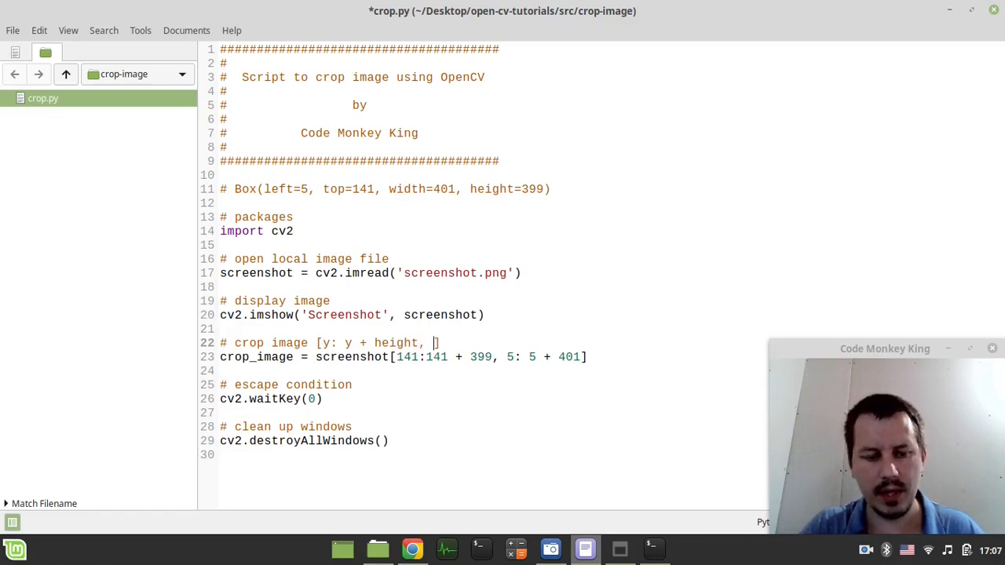
pyautogui.write('x: x + width')
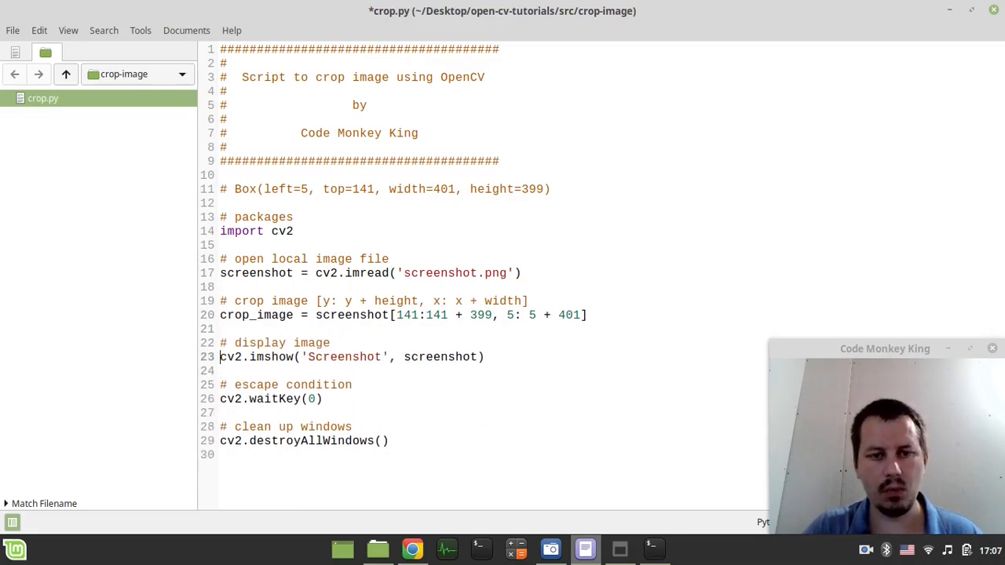
pyautogui.doubleClick(256, 314)
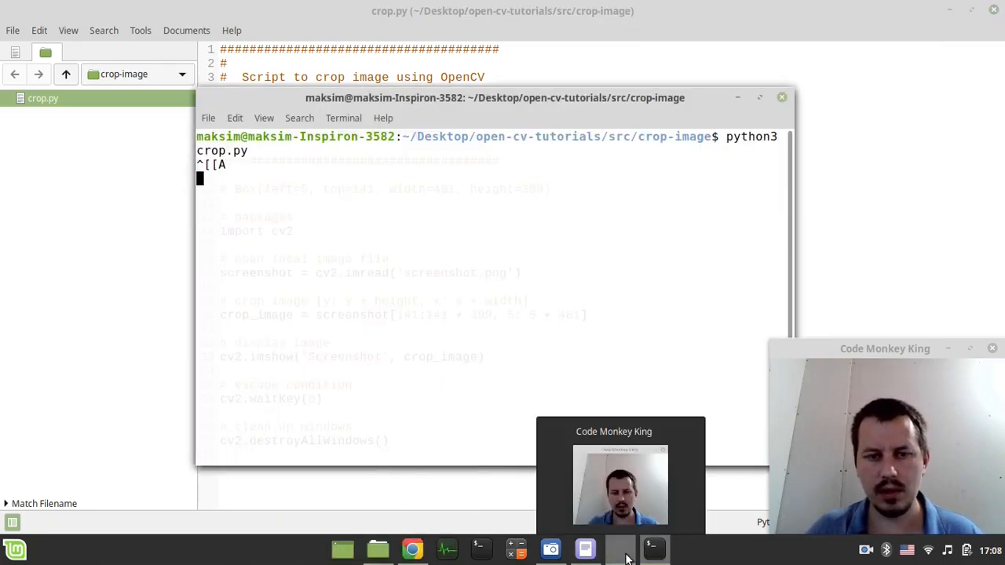
# Run python3 crop.py so the cropped chessboard appears in the Screenshot window.
pyautogui.press('ctrl+z')
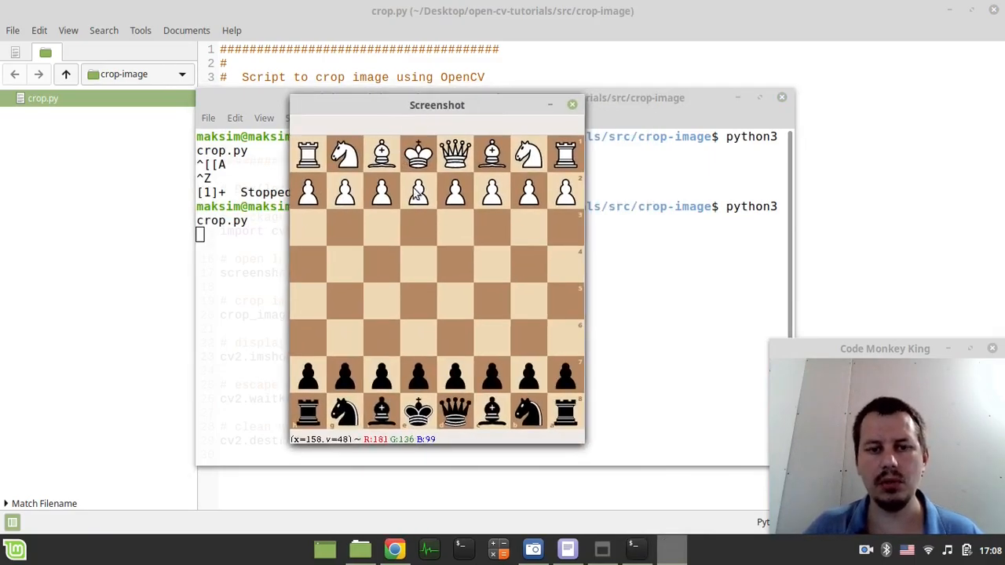
pyautogui.moveTo(493, 205)
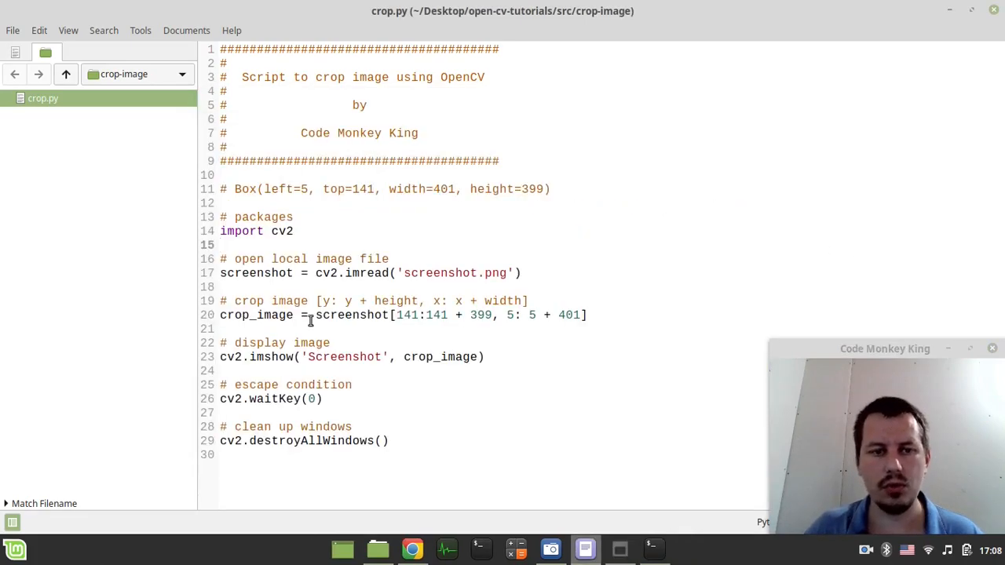
# After imshow, add '# write cropped image to a file' with cv2.imwrite('board.png', crop_image).
pyautogui.click(485, 358)
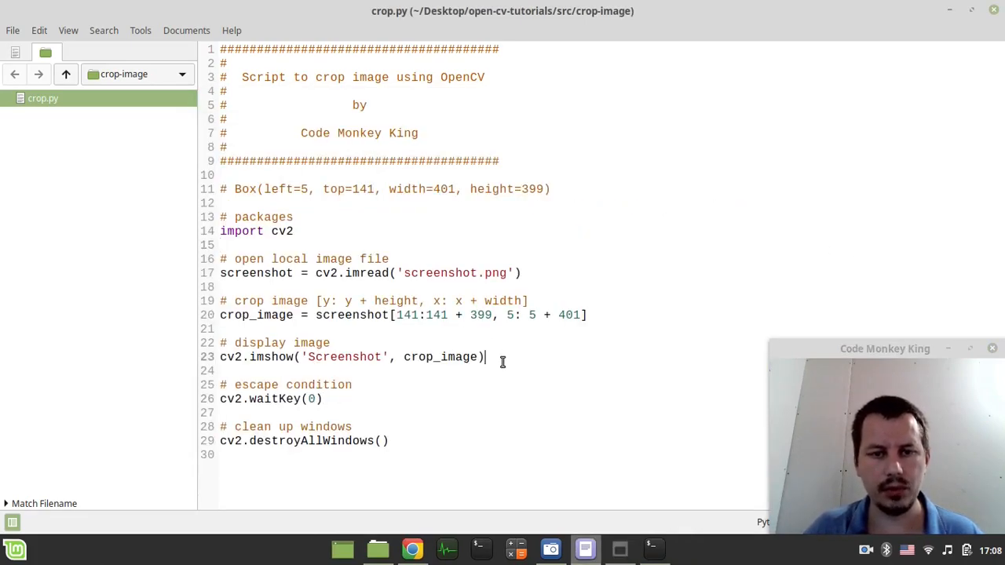
pyautogui.write('# wr')
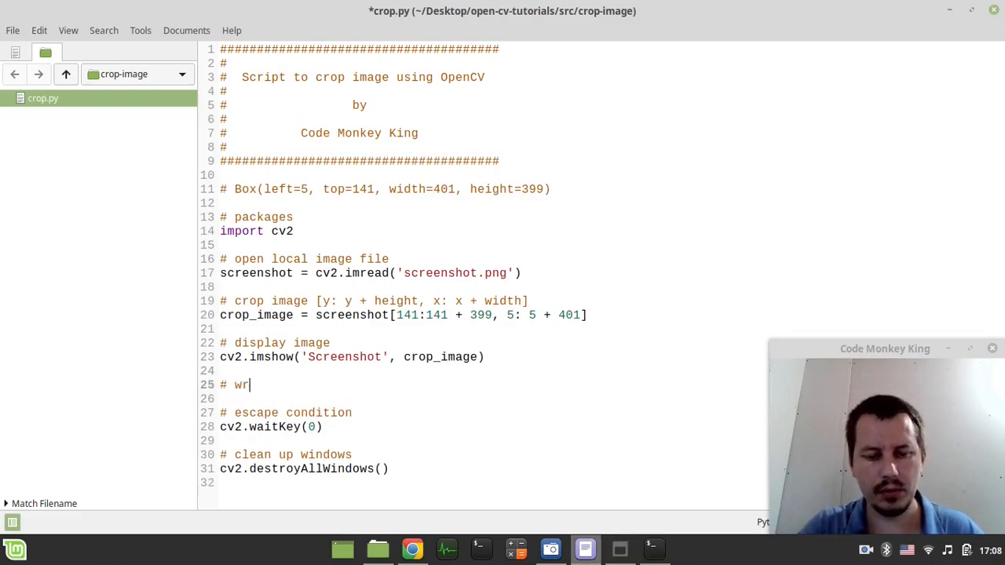
pyautogui.write('ite cropped image to a file')
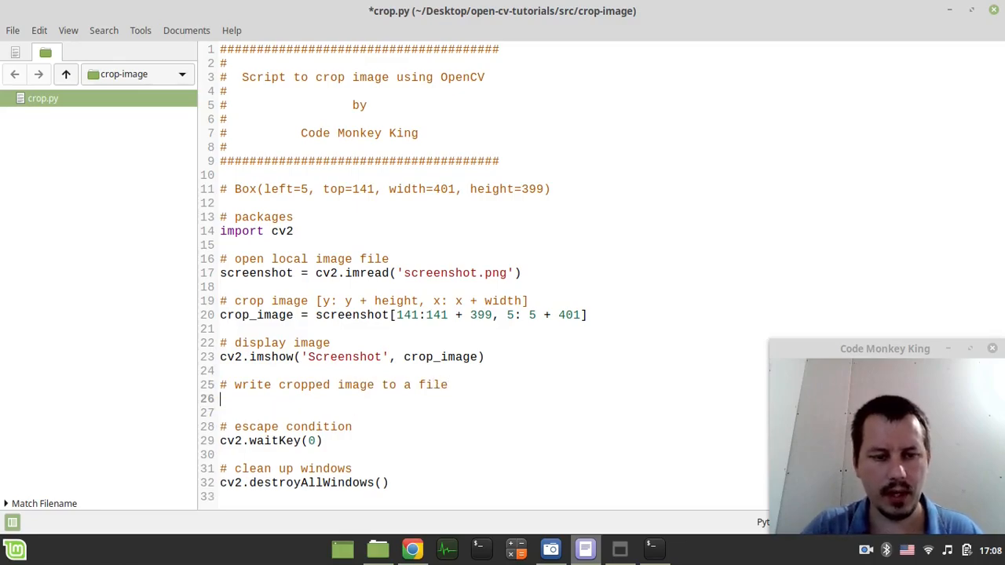
pyautogui.write('cv2.')
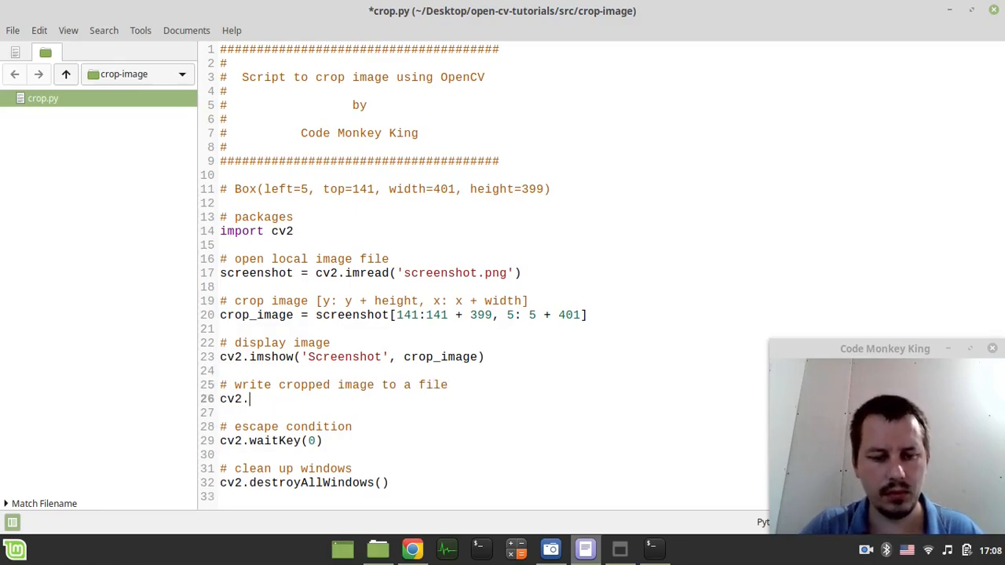
pyautogui.write('im')
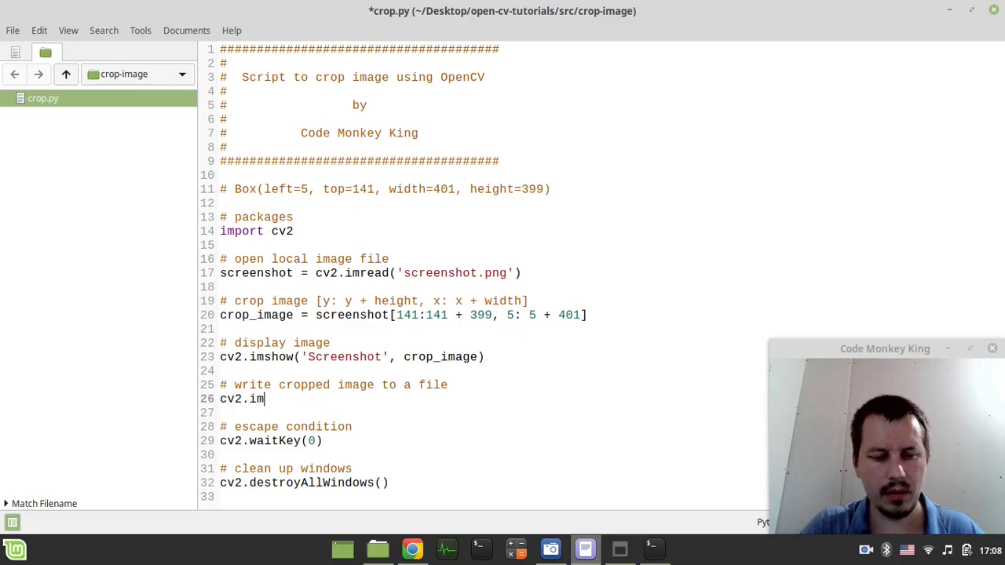
pyautogui.write("write('')")
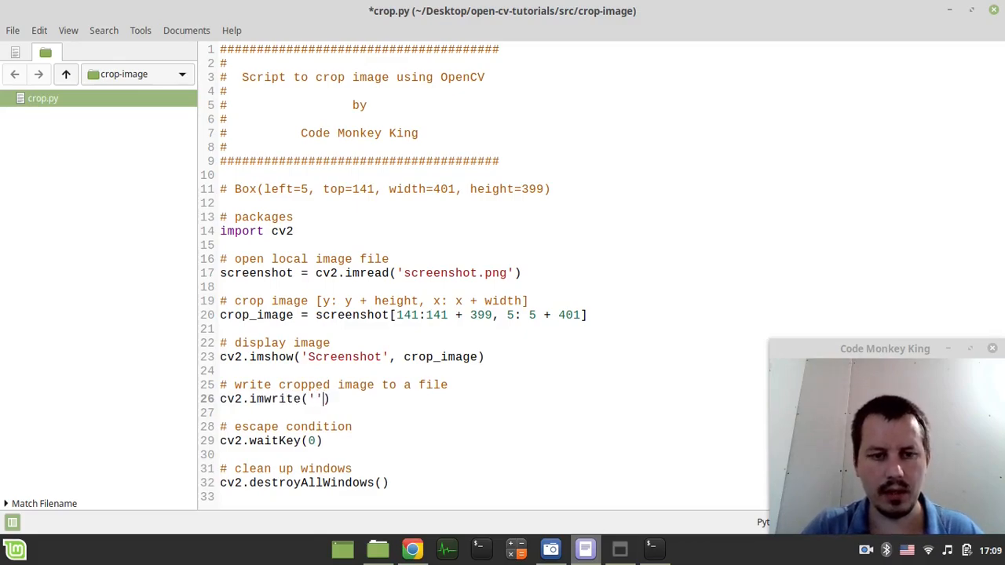
pyautogui.write('board.')
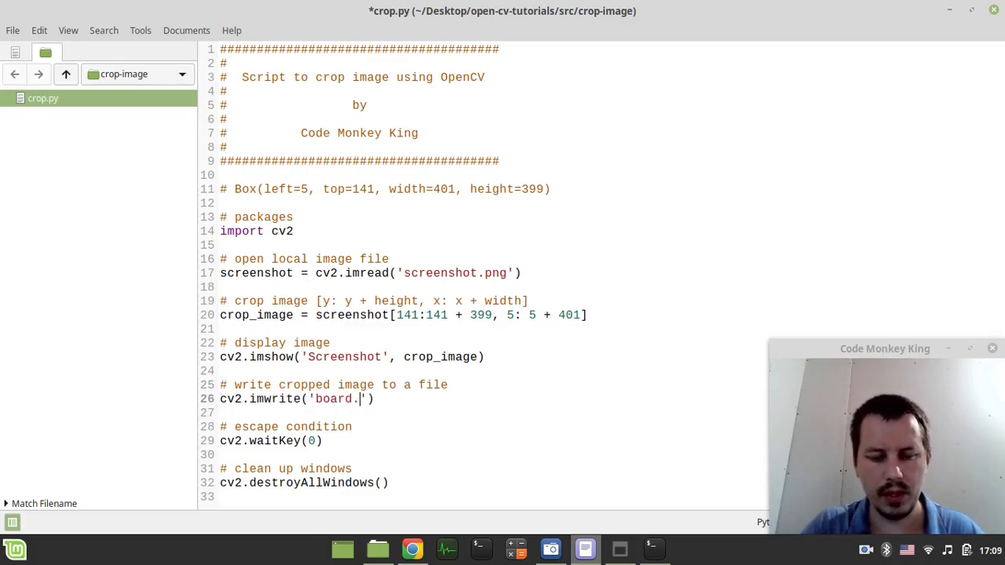
pyautogui.write("png',")
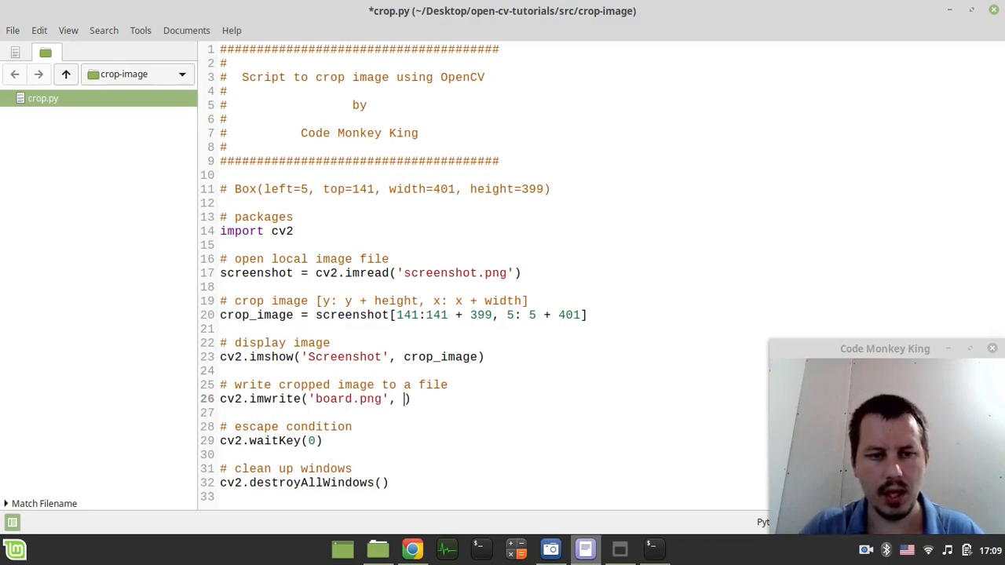
pyautogui.write('crop')
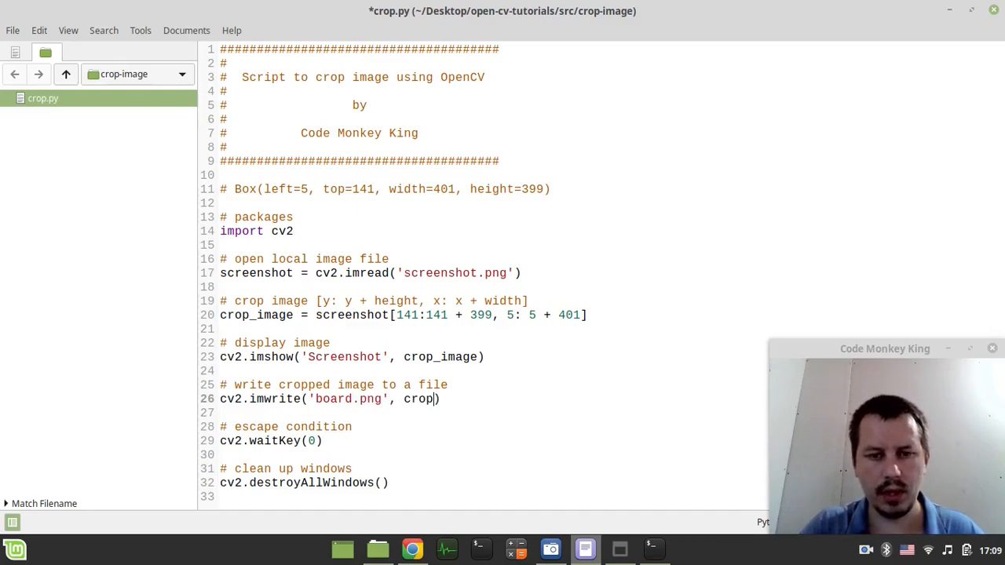
pyautogui.write('_image')
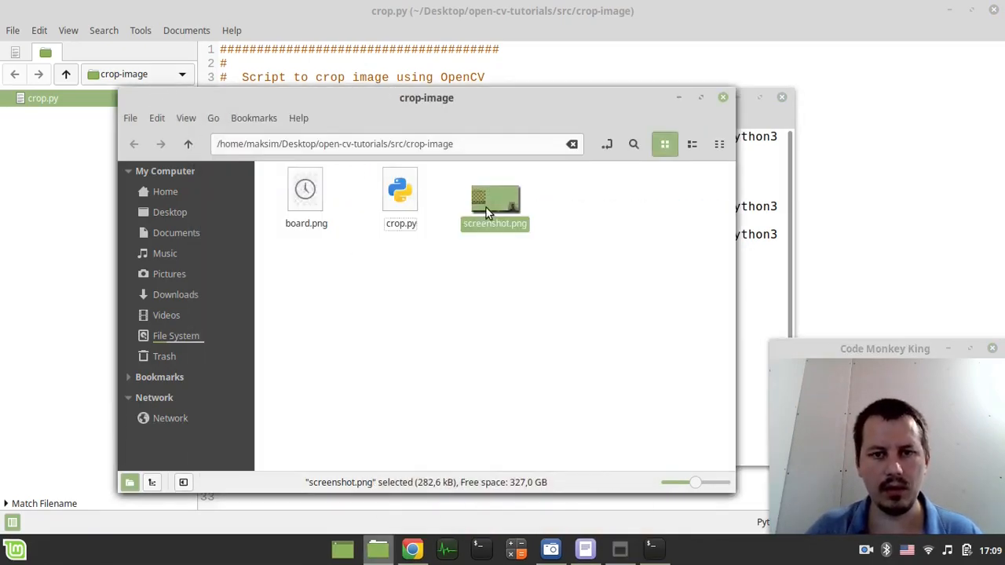
# Open board.png from the crop-image folder and enlarge the viewer to check the chessboard.
pyautogui.doubleClick(306, 188)
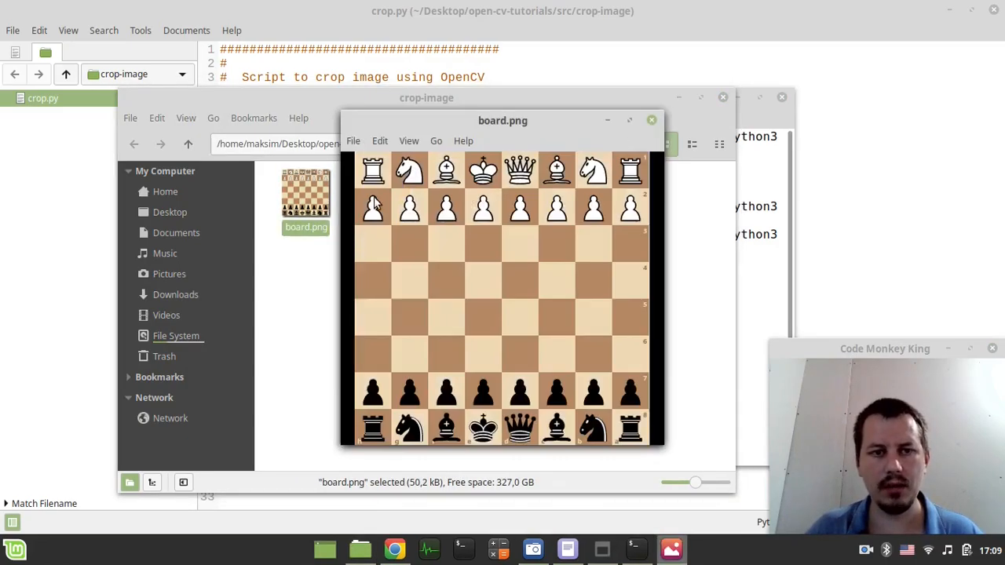
pyautogui.moveTo(502, 119); pyautogui.dragTo(460, 77)
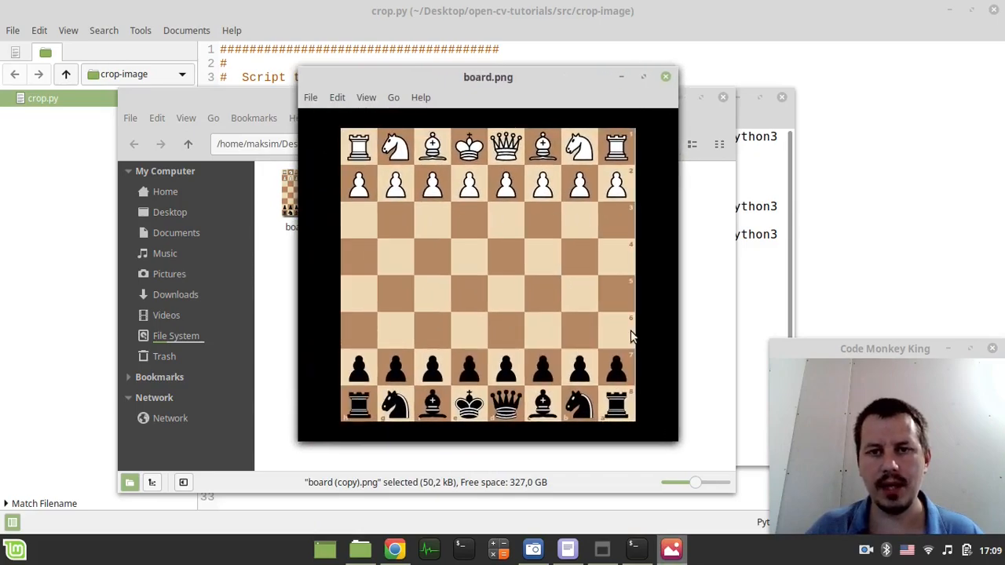
pyautogui.moveTo(546, 195)
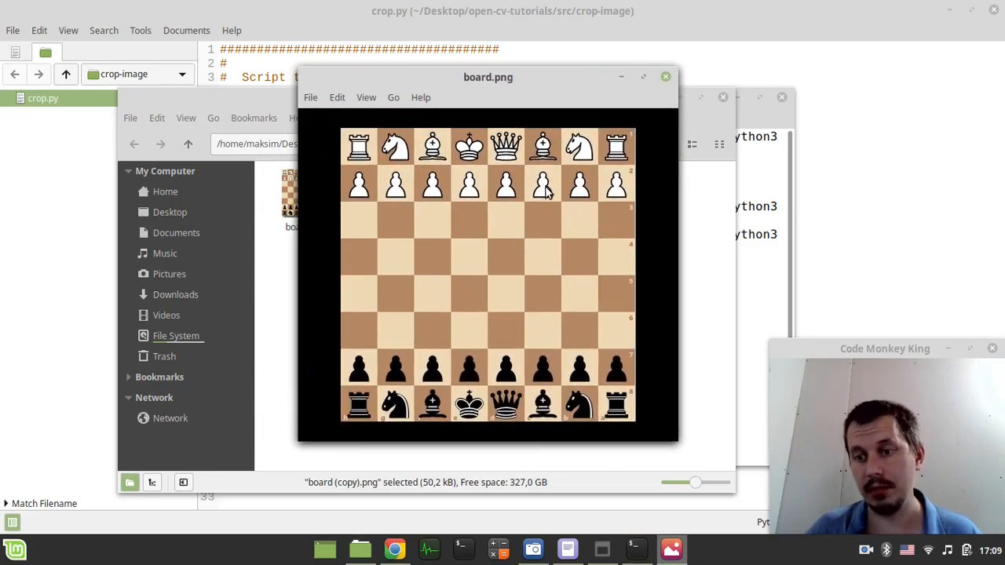